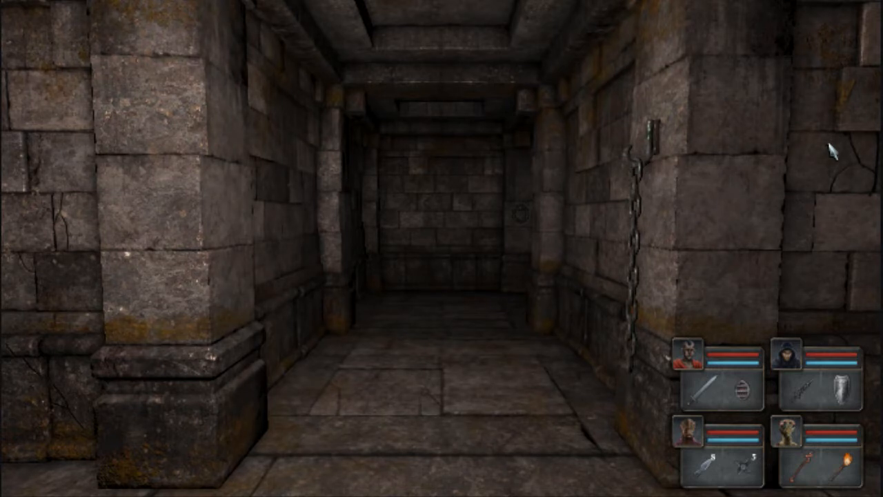
Walk the party along the corridor past the sealed metal door toward the floor grate.
key("W")
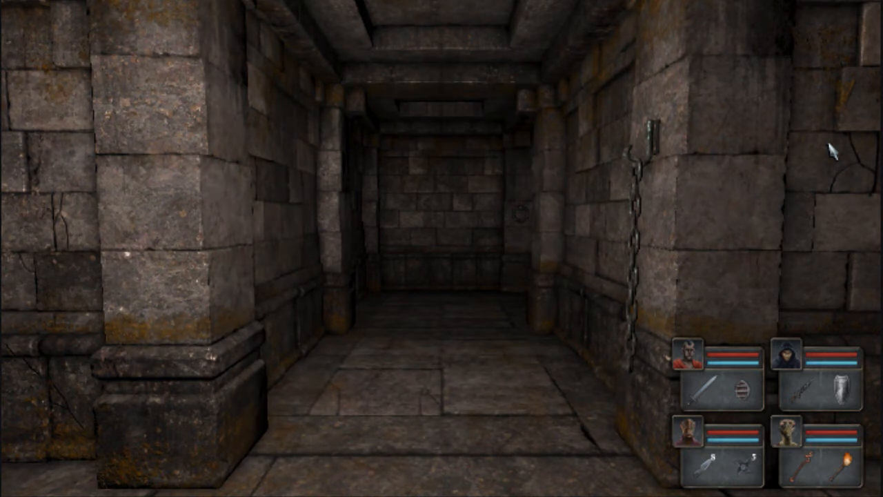
key("W")
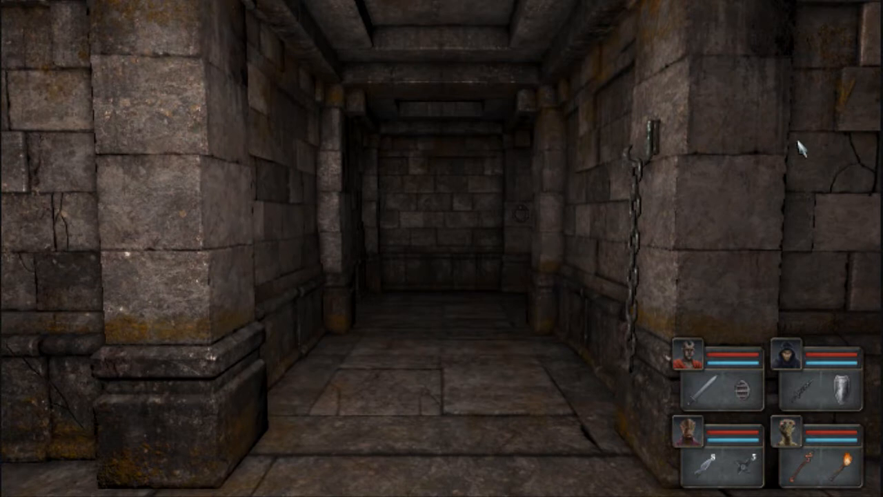
mouse_move(654, 254)
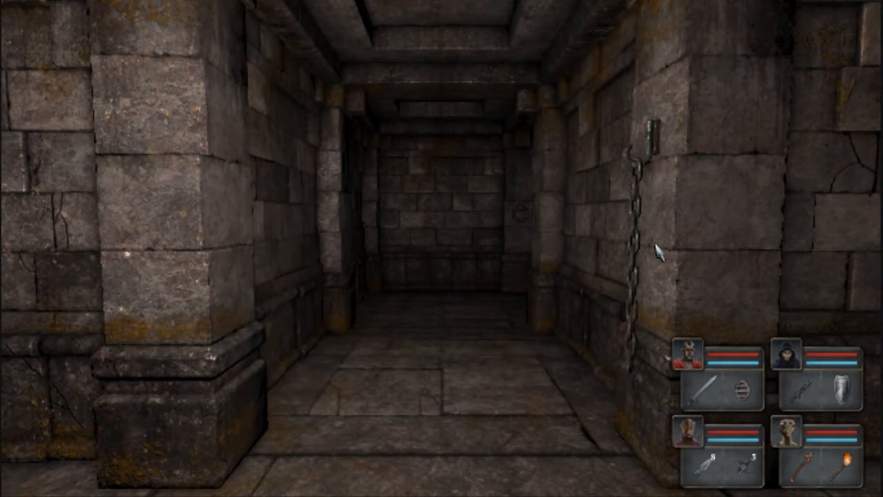
key("W")
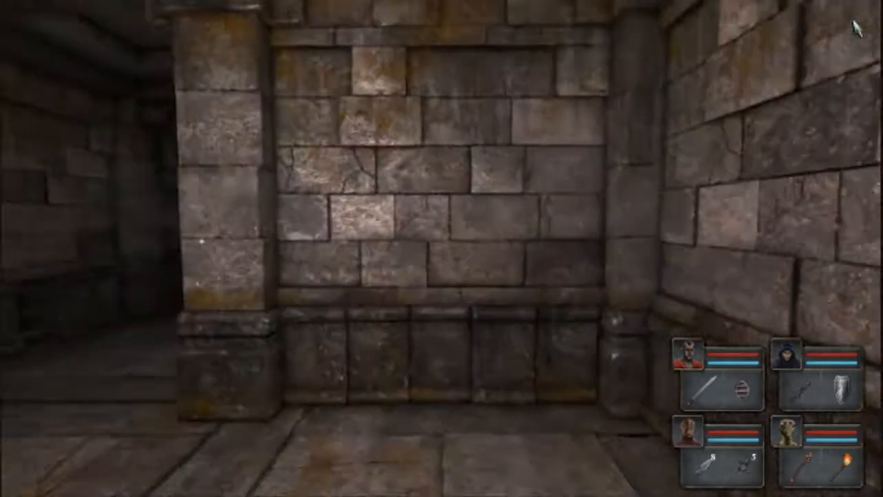
key("w")
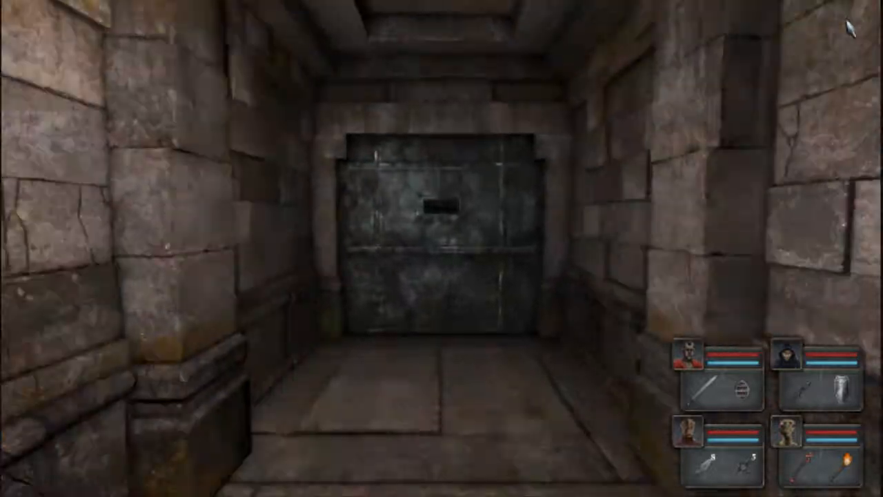
key("w")
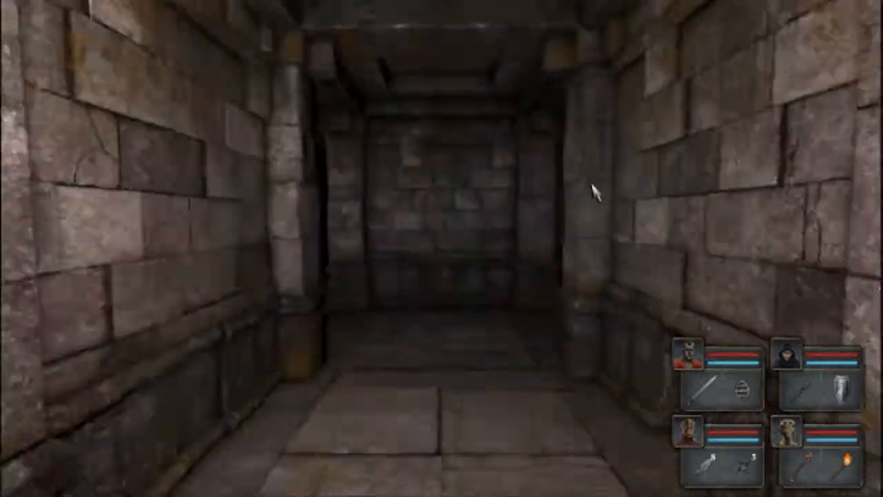
key("w")
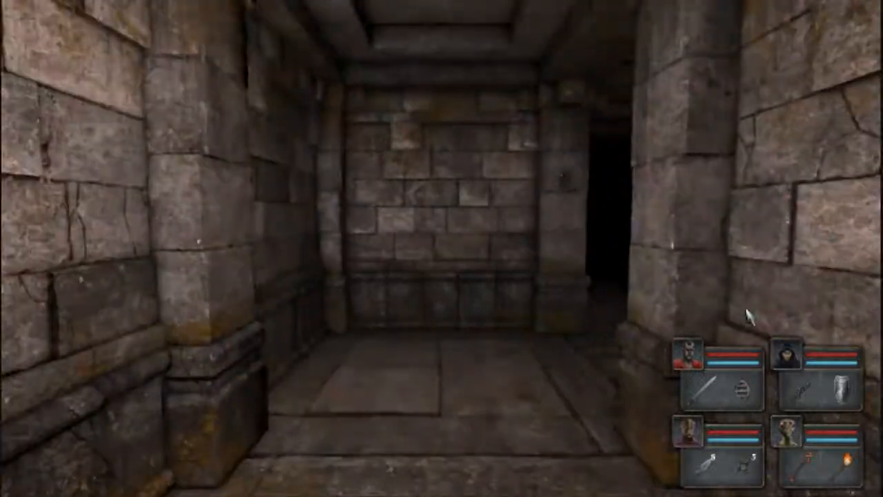
key("w")
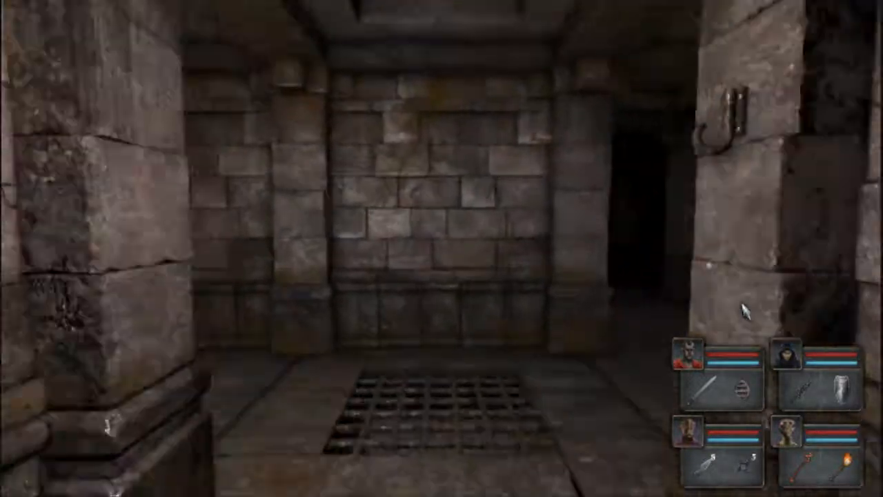
Turn into the side corridor by the chained wall and advance down the dark pillared passage.
key("W")
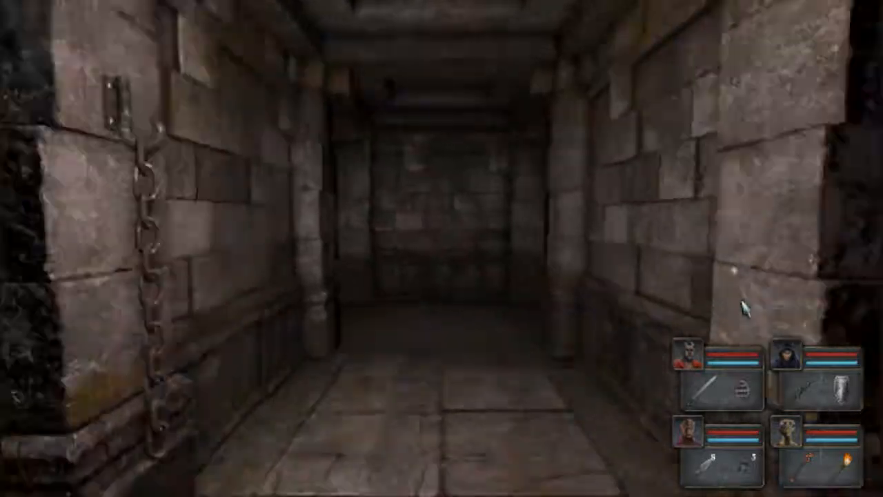
key("W")
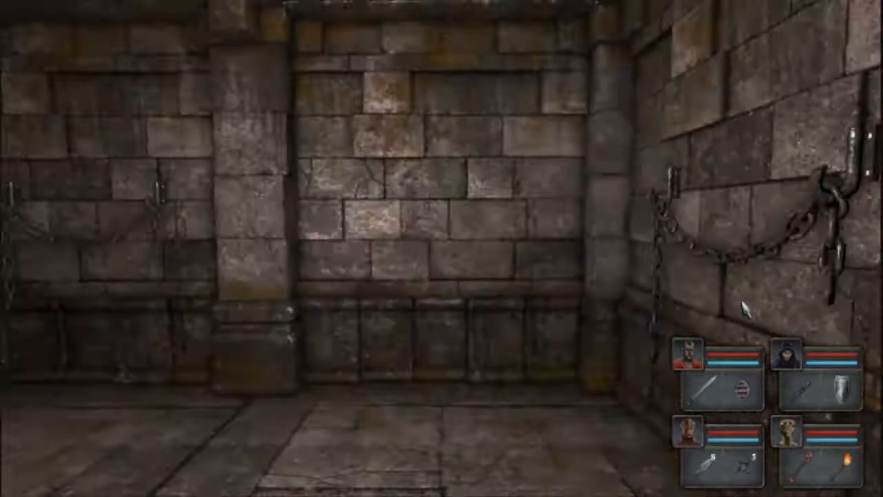
key("W")
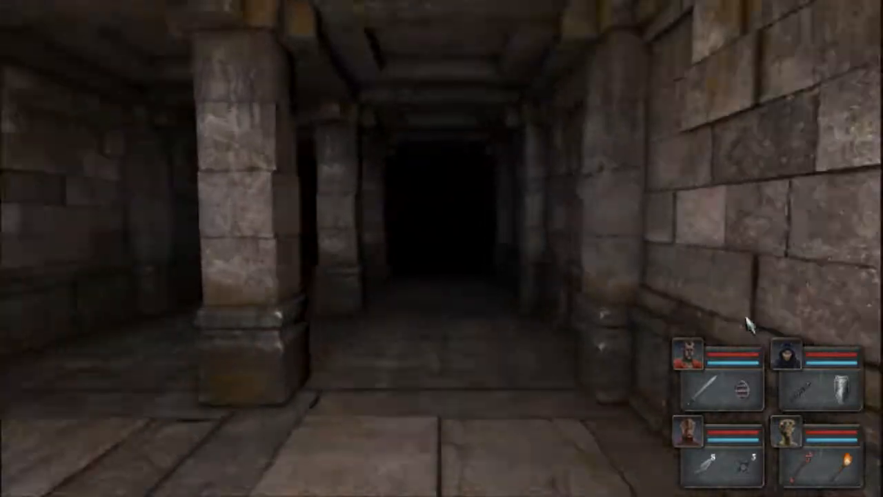
key("W")
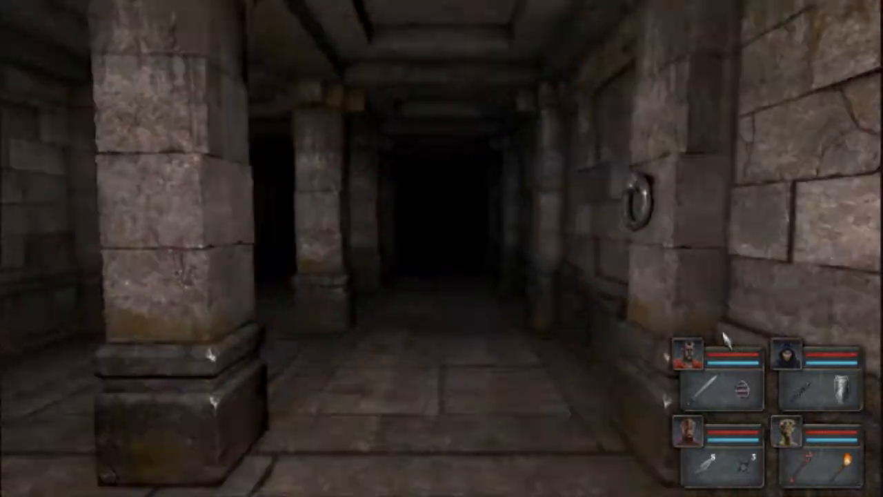
key("W")
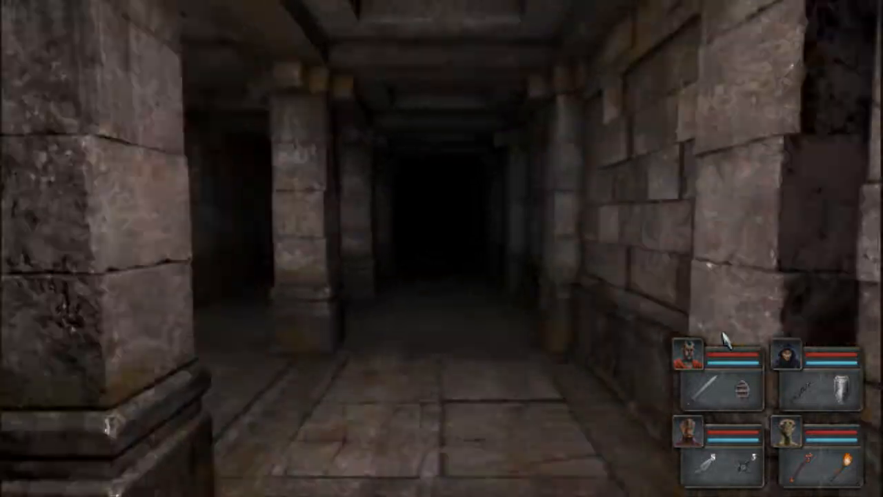
key("W")
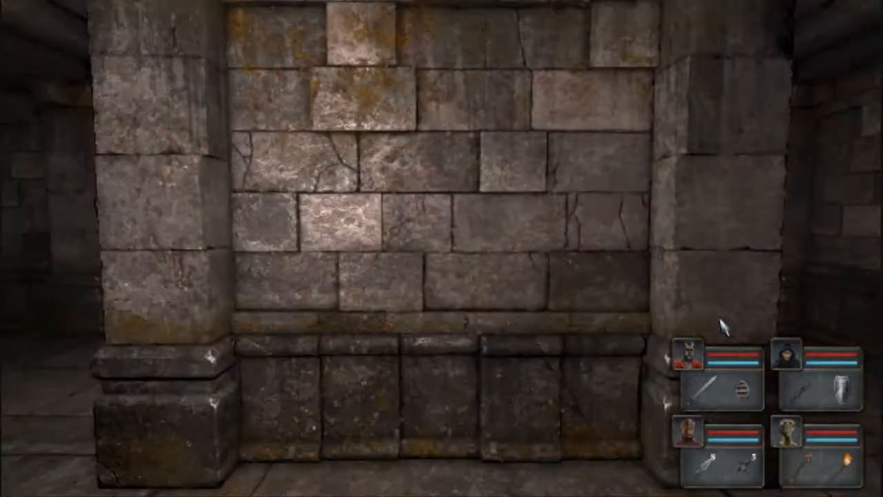
Continue past the rune-carved wall into the dark corridor and bring up the game menu.
key("w")
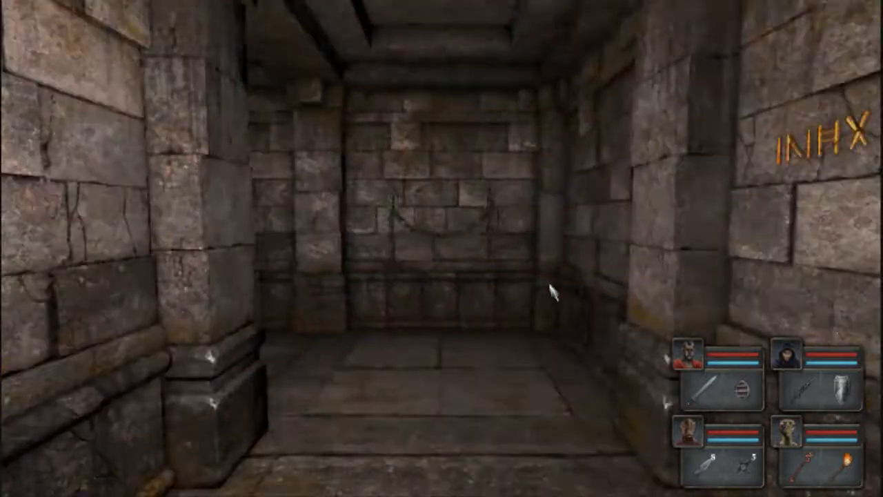
key("W")
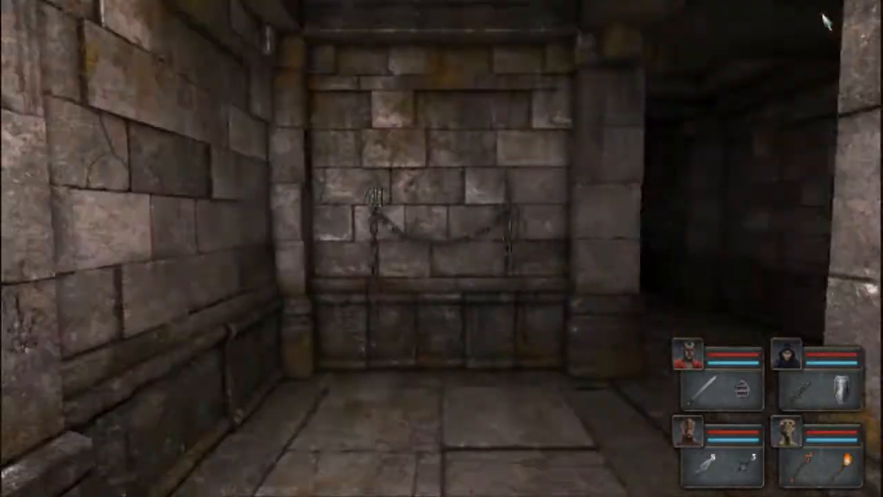
key("W")
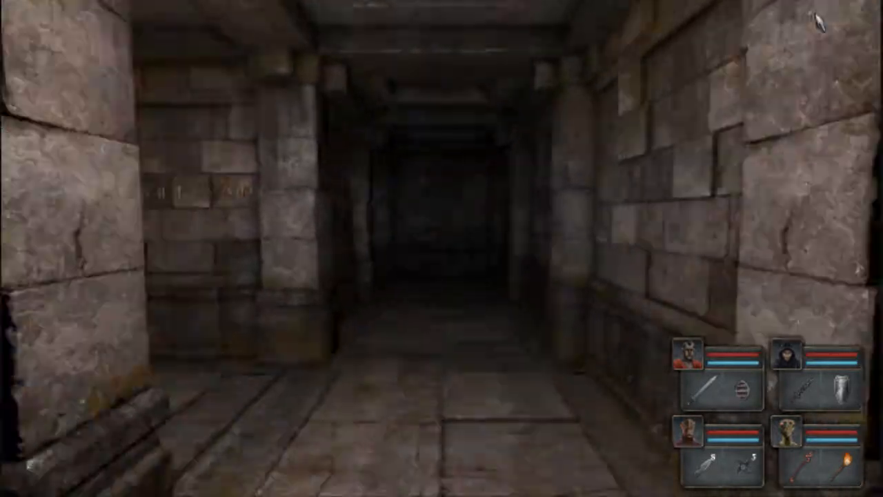
key("w")
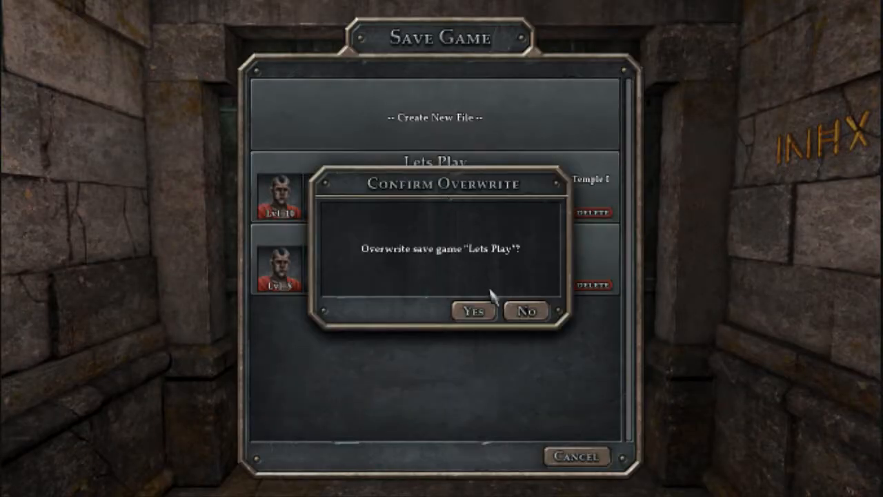
Confirm overwriting the existing 'Lets Play' save slot.
left_click(472, 312)
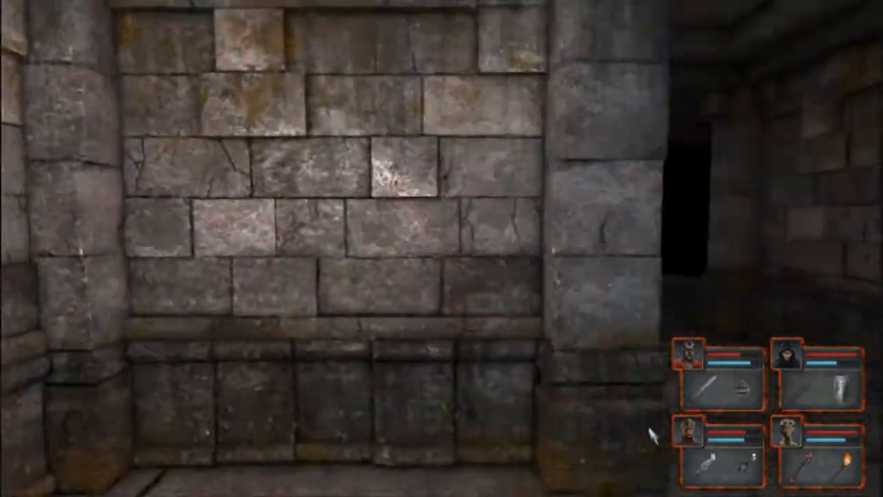
Advance through the bannered hall to the glowing statue alcove and show the Goromorg Temple I map.
key("w")
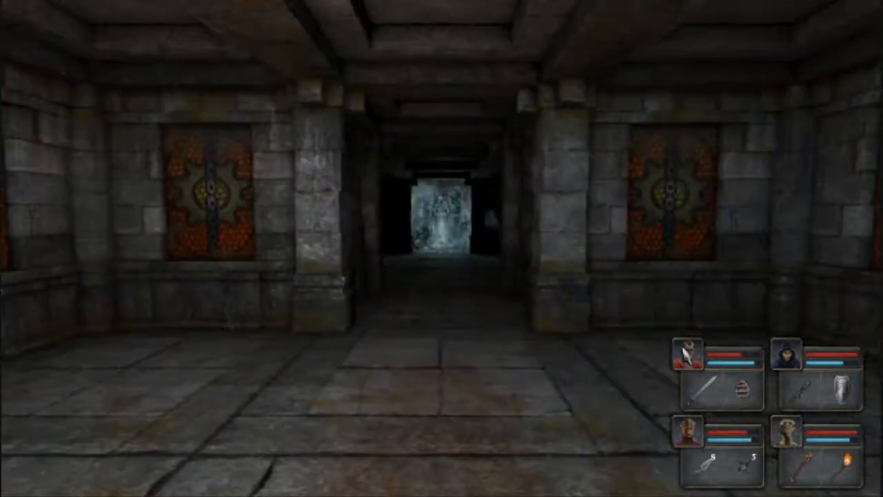
key("w")
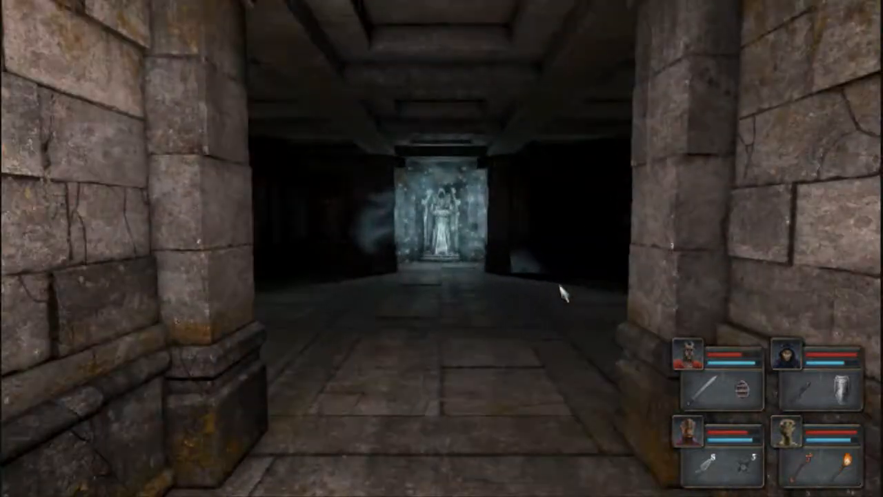
key("W")
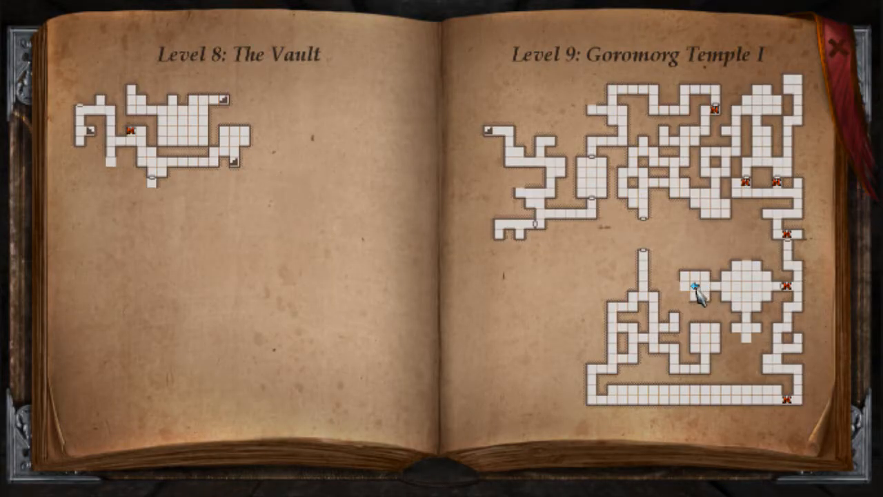
Glance at a champion's character sheet, then start typing a note on the map.
type("Th")
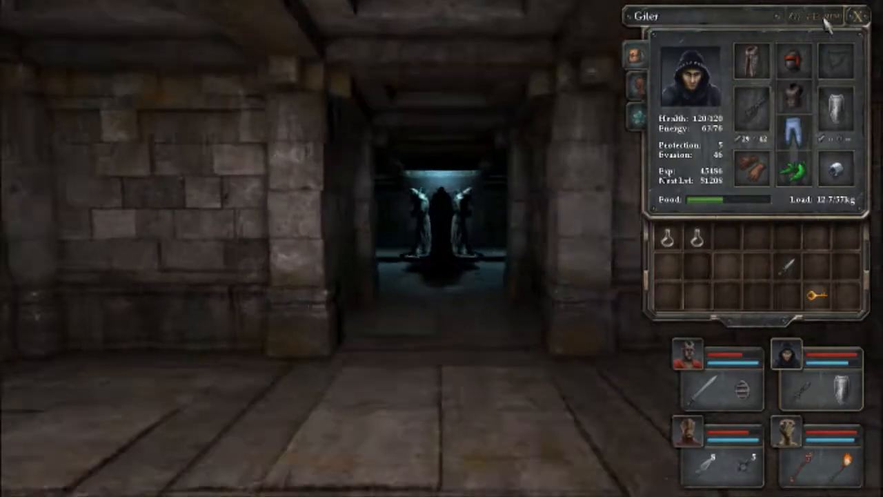
left_click(859, 16)
type("Hands")
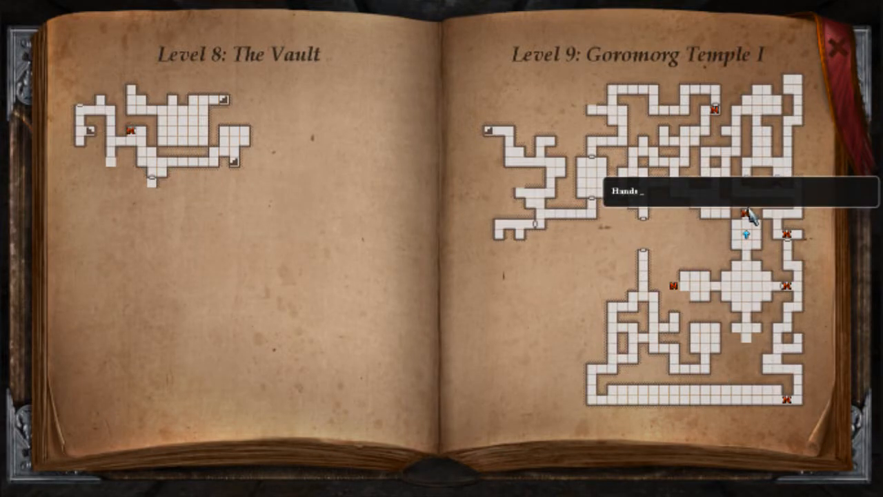
type("'n")
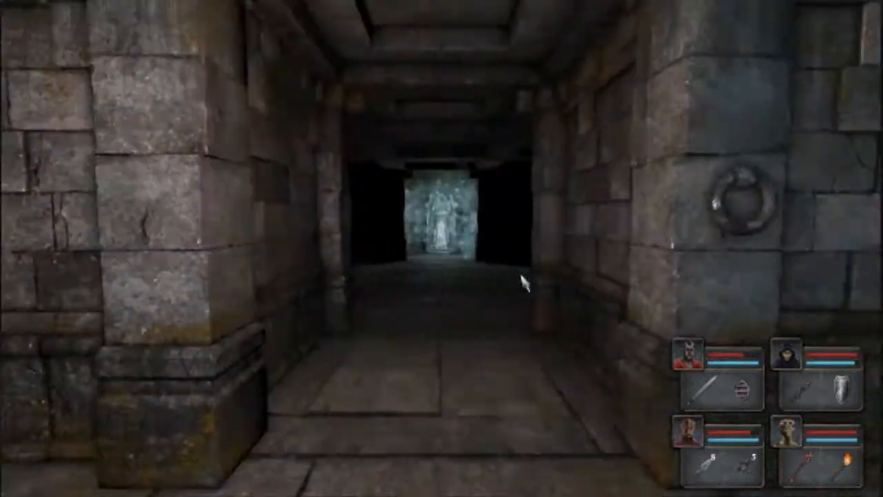
Move the party down the corridor into the stained-glass figure room.
key("W")
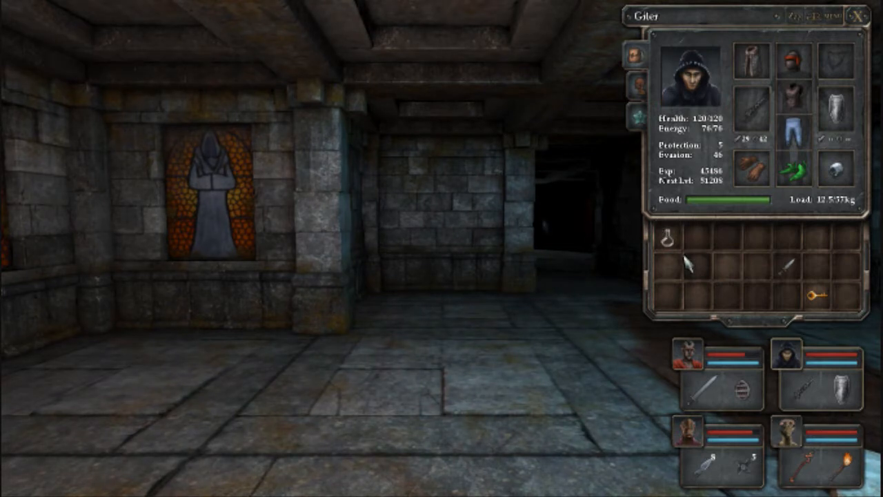
Close the hooded champion's inventory panel.
left_click(688, 353)
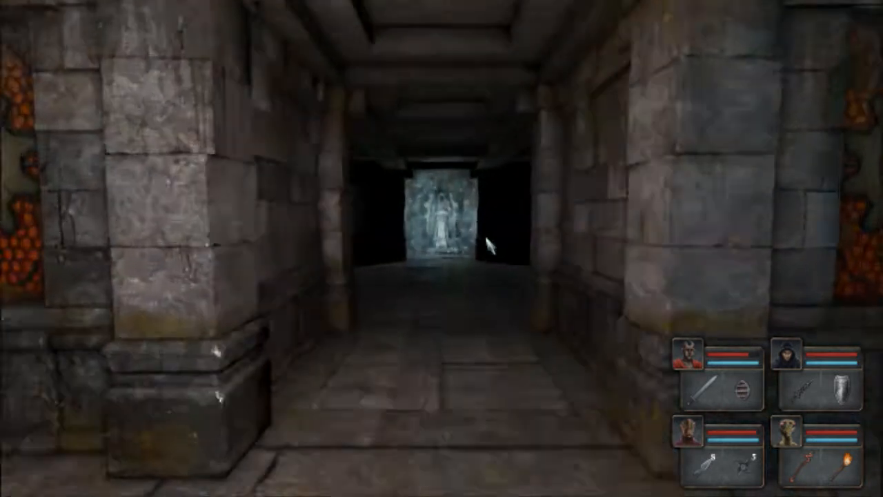
Step the party forward to the floor grate before the glowing statue.
key("w")
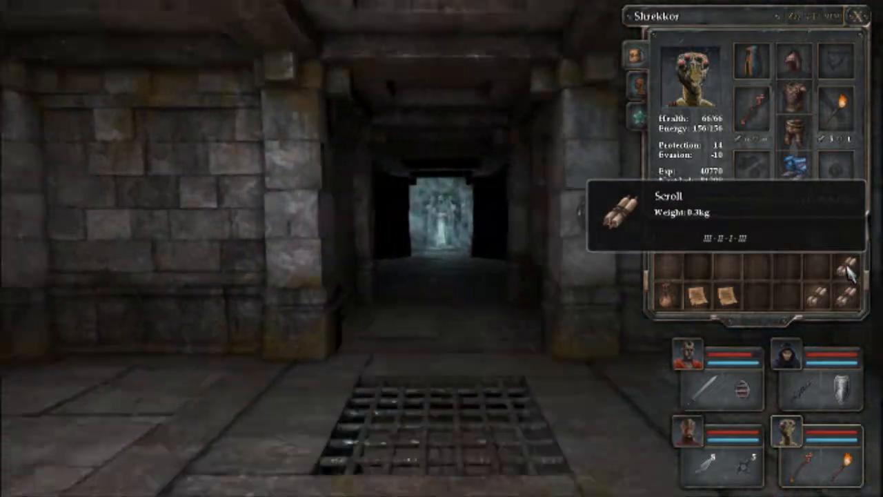
Walk up to and past the sparkling statue toward the chained wall with the slot.
key("W")
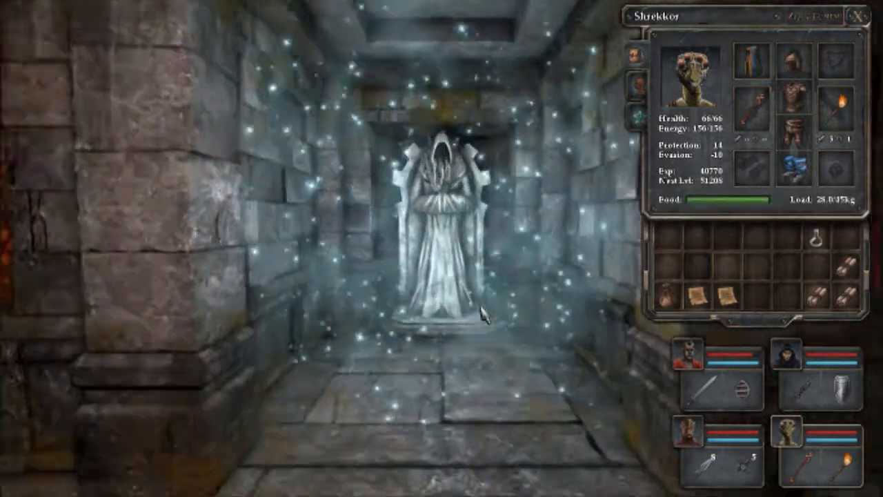
key("w")
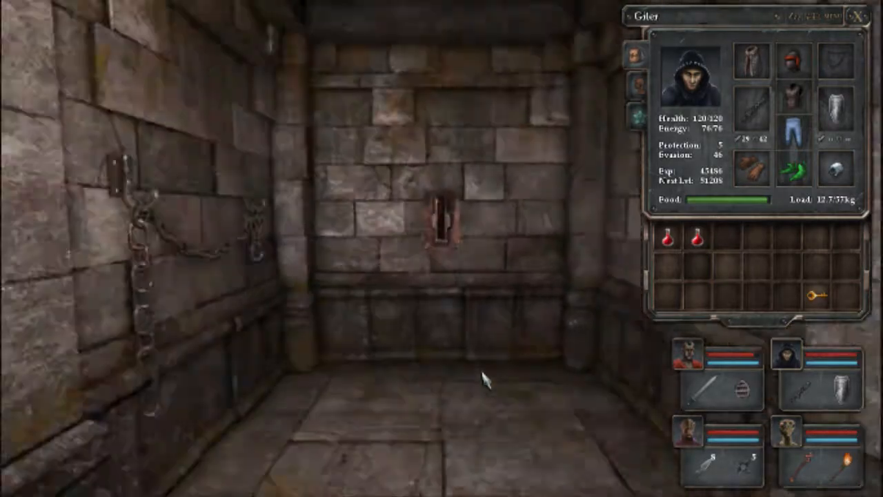
Switch to another champion's inventory, then close the inventory panel.
left_click(445, 221)
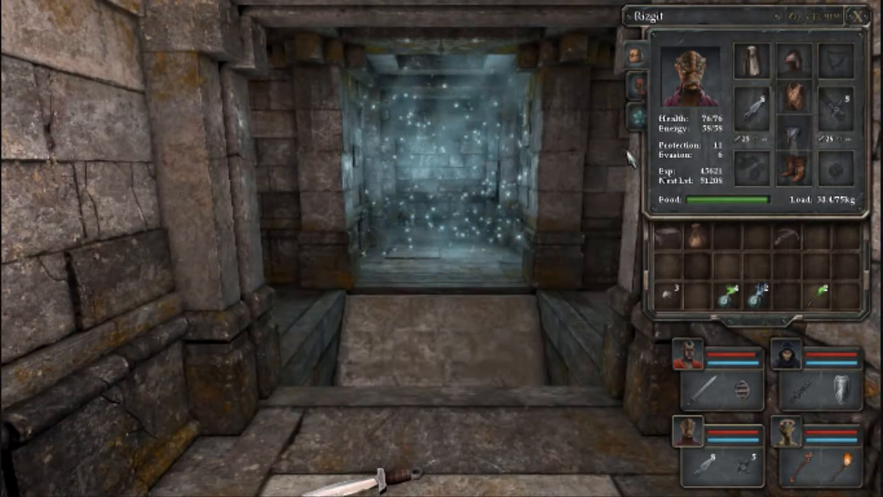
left_click(856, 17)
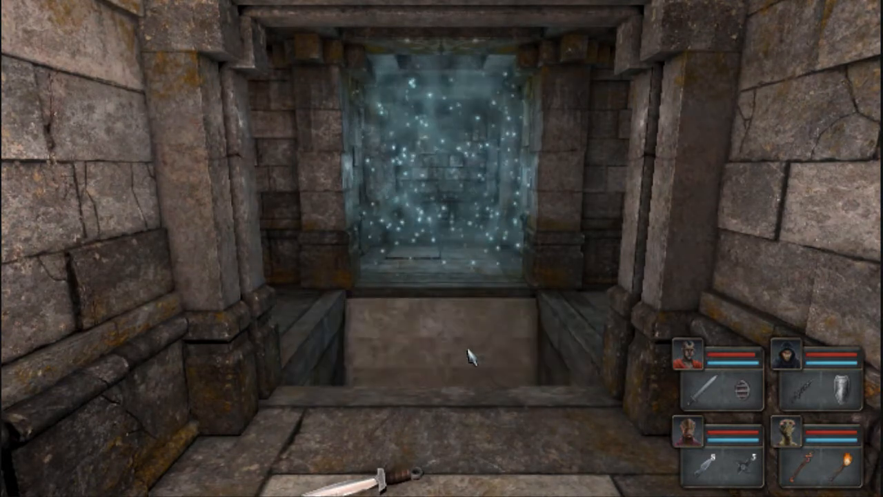
Walk onto the lit landing and through the doorway into the dark pillared hall.
key("w")
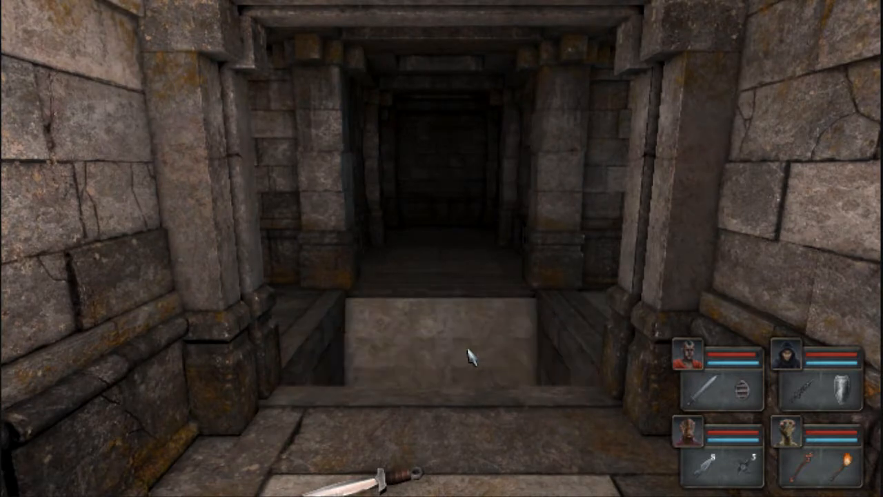
key("w")
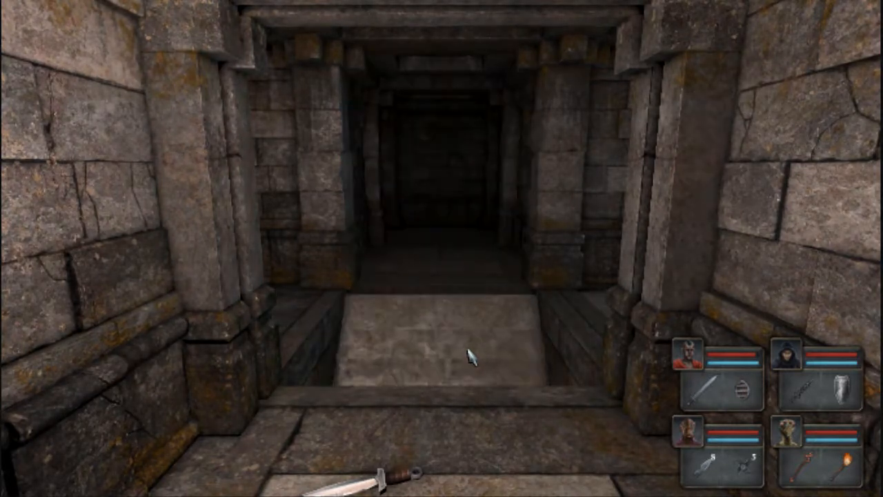
key("W")
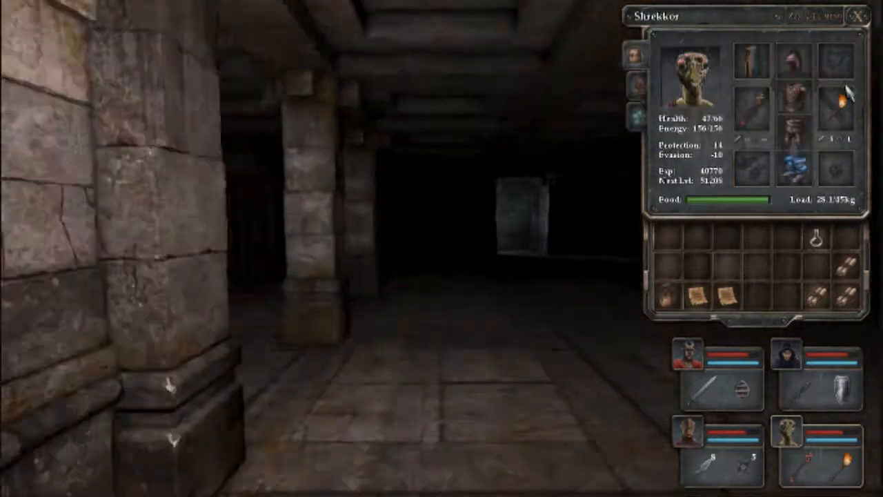
Put the inventory away and walk through the dark chamber to the sparkling wall.
left_click(855, 15)
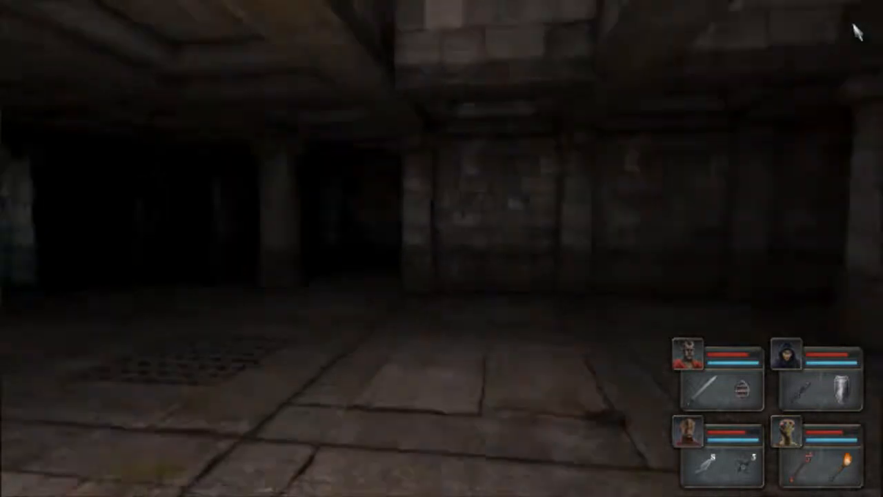
key("w")
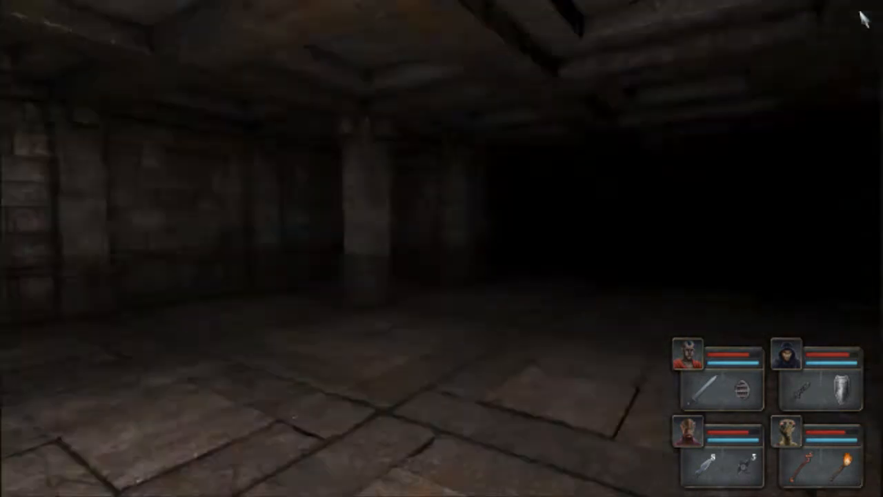
key("w")
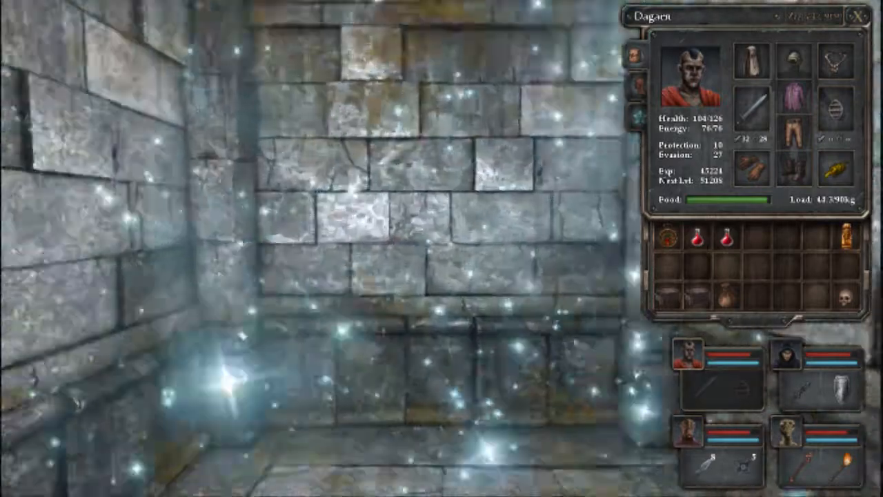
Put the inventory away, walk down the corridor to the slotted wall and bring up the pause menu.
left_click(856, 16)
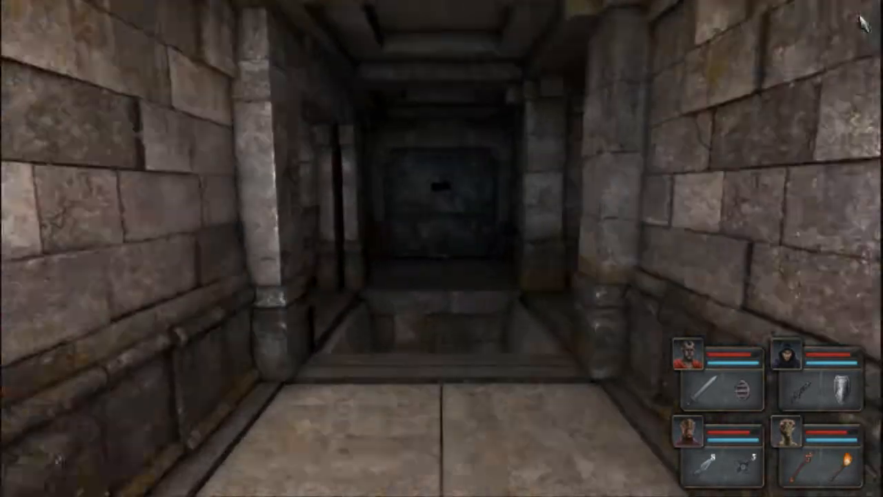
key("W")
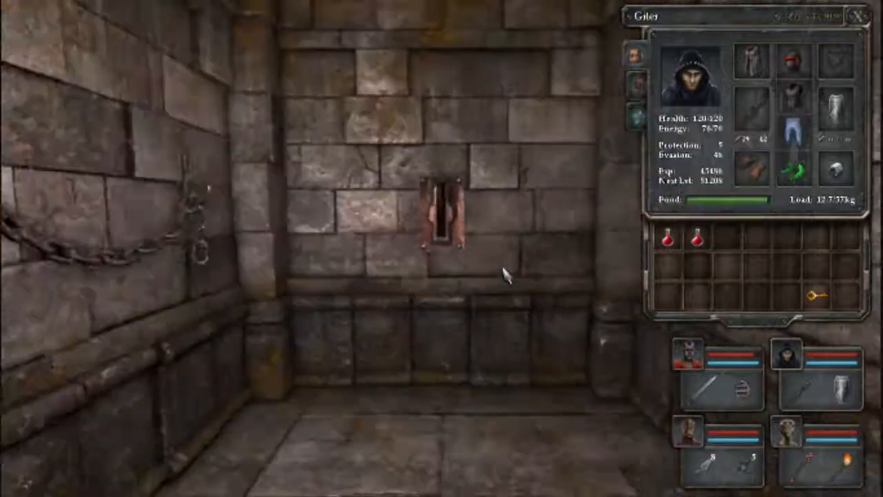
key("Escape")
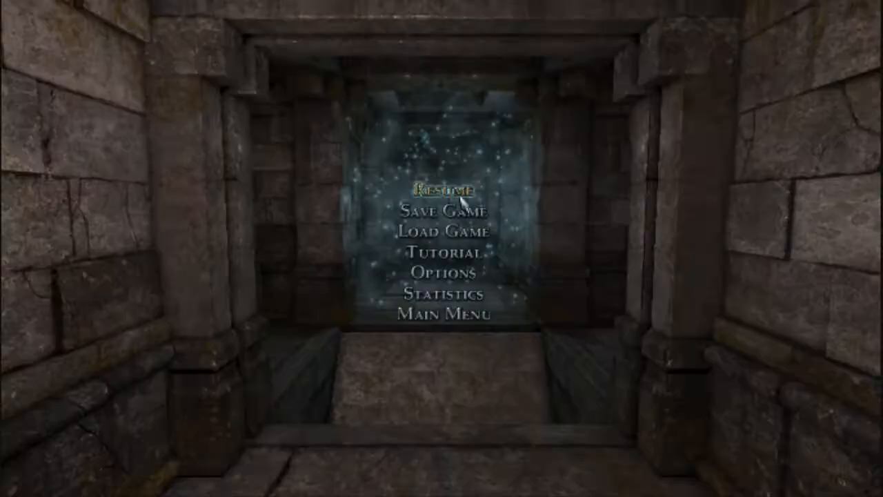
Choose Load Game from the pause menu to restore the saved game.
left_click(444, 210)
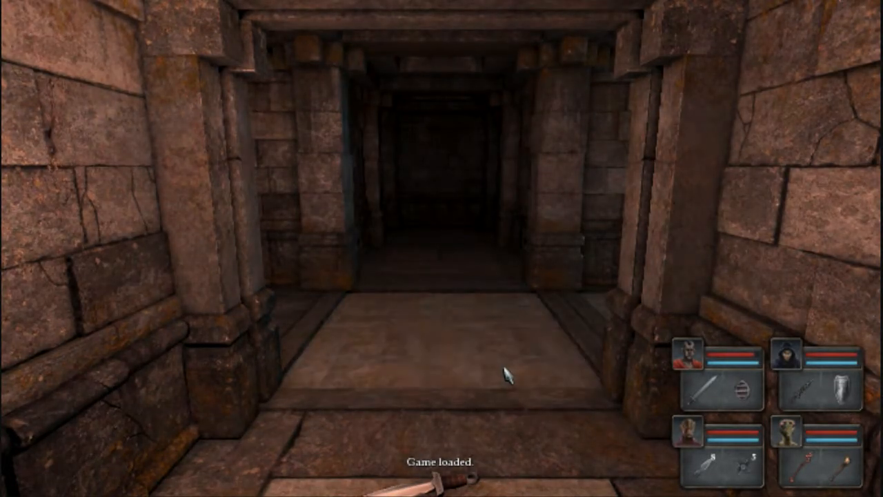
Walk to the wall with the copper slot, interact with the slot and close the panel.
key("w")
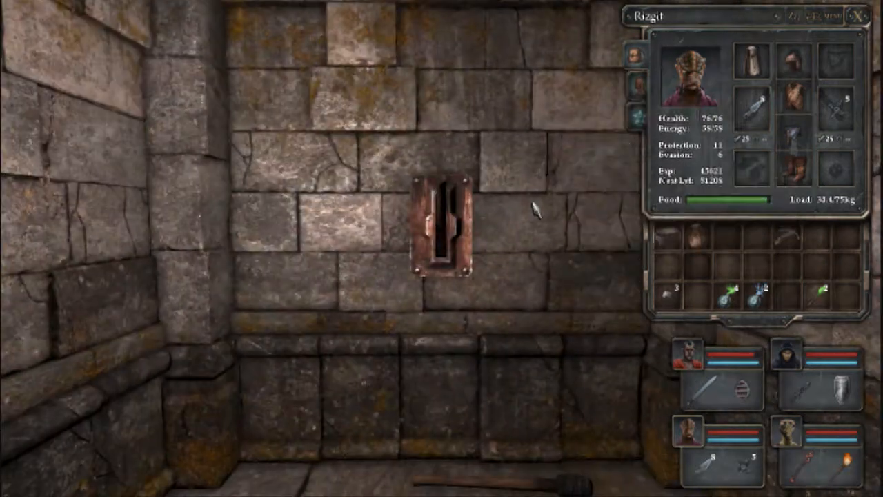
left_click(445, 227)
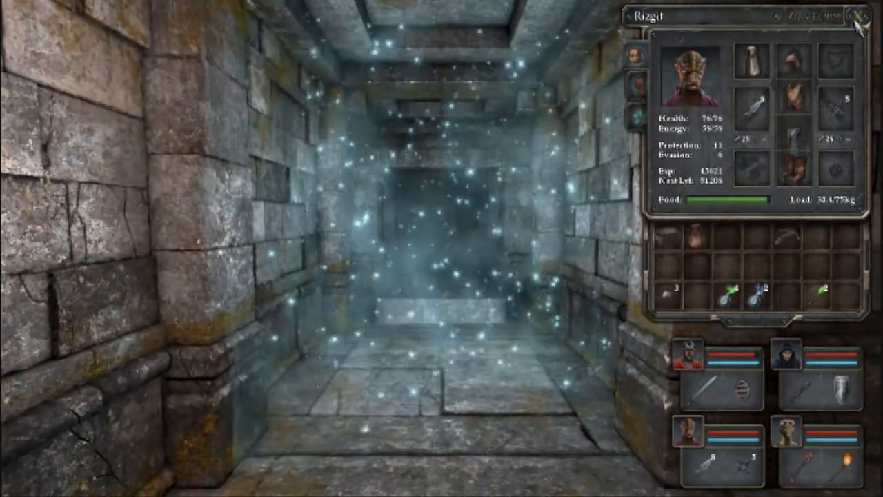
left_click(853, 17)
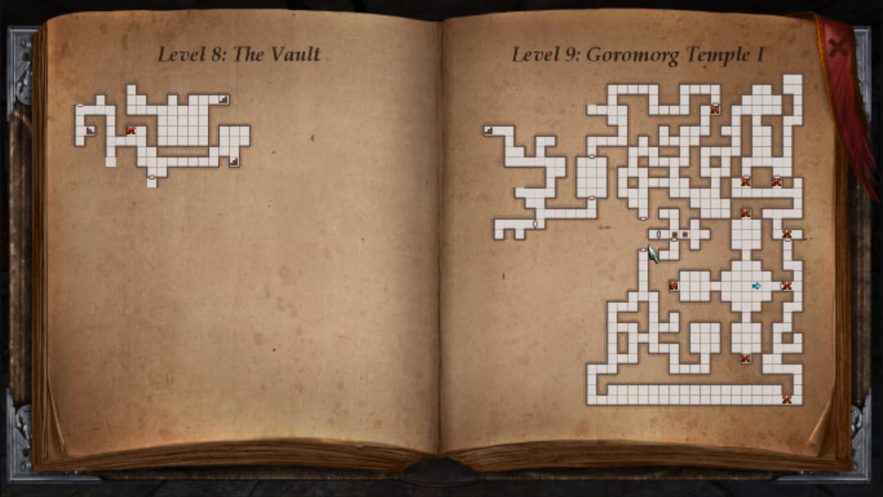
mouse_move(535, 207)
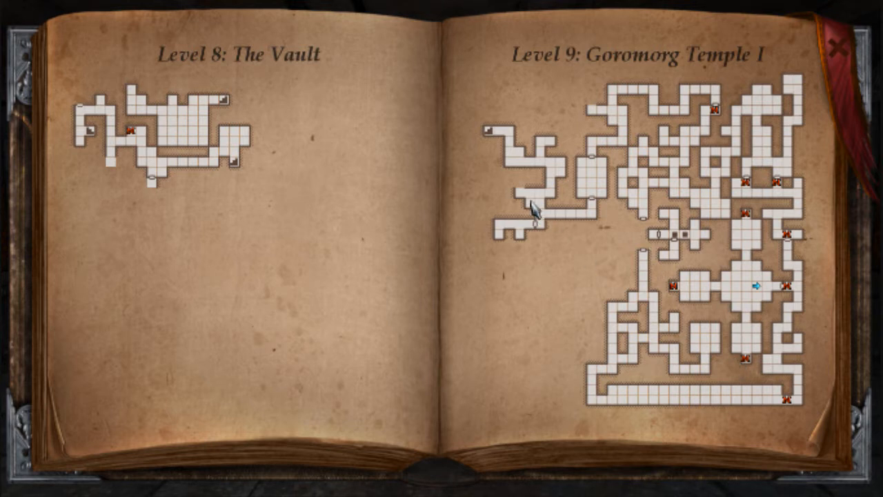
mouse_move(541, 246)
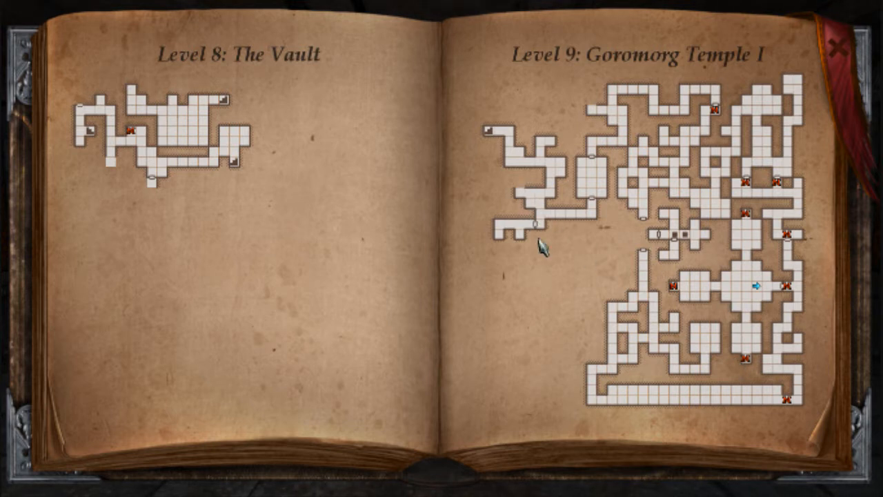
mouse_move(789, 286)
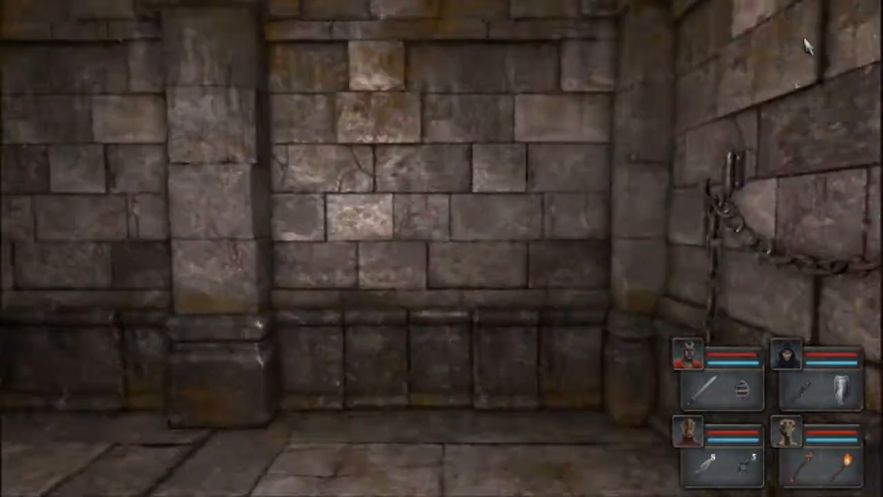
Turn the party in the corridor until it faces the inscribed wall.
key("W")
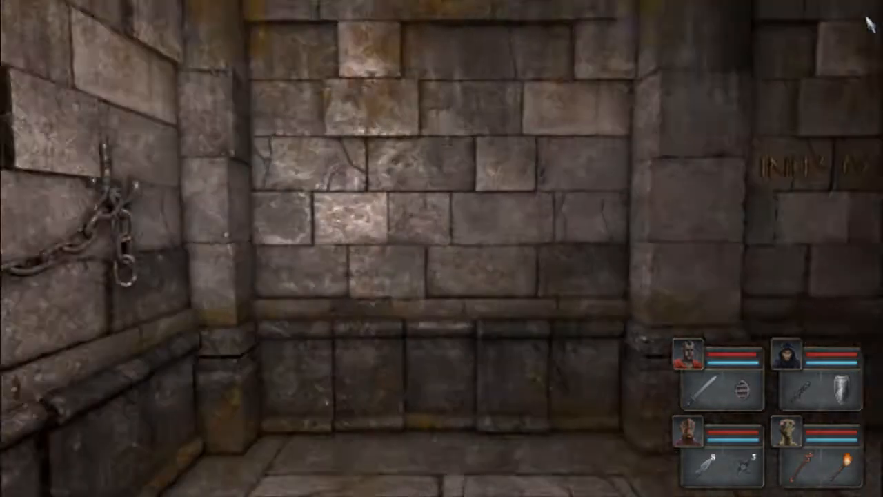
key("W")
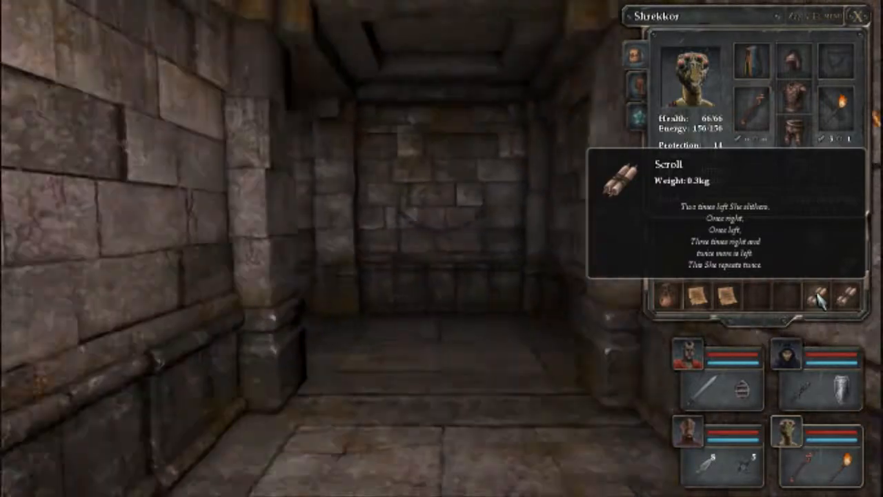
Put the character sheet with the scroll's riddle directions away.
key("w")
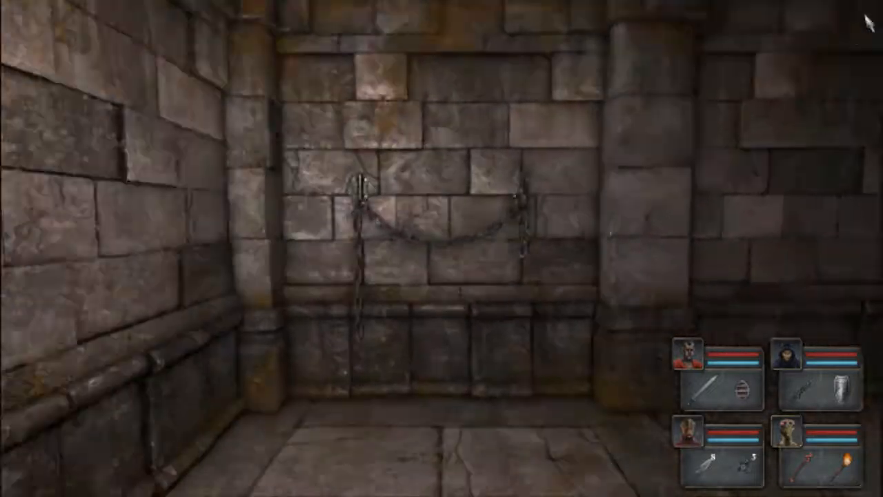
Turn away from the chained wall and walk back through the corridors toward the wall hook.
key("W")
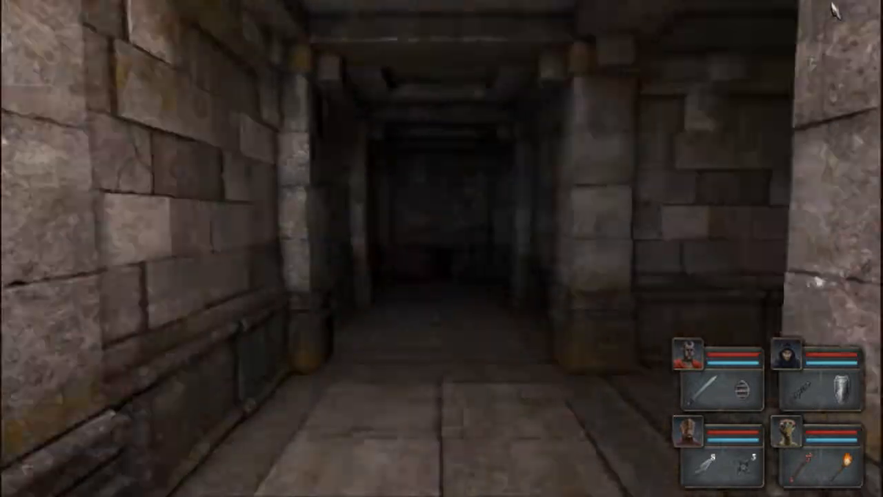
key("W")
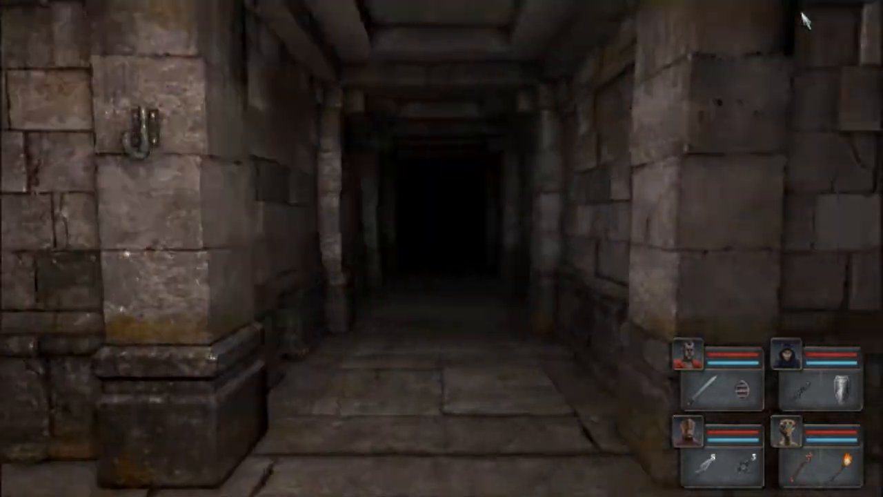
key("w")
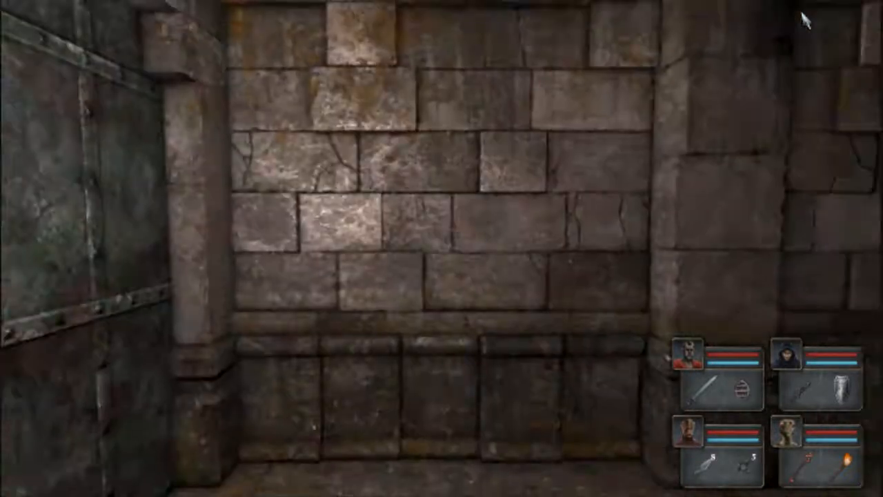
key("w")
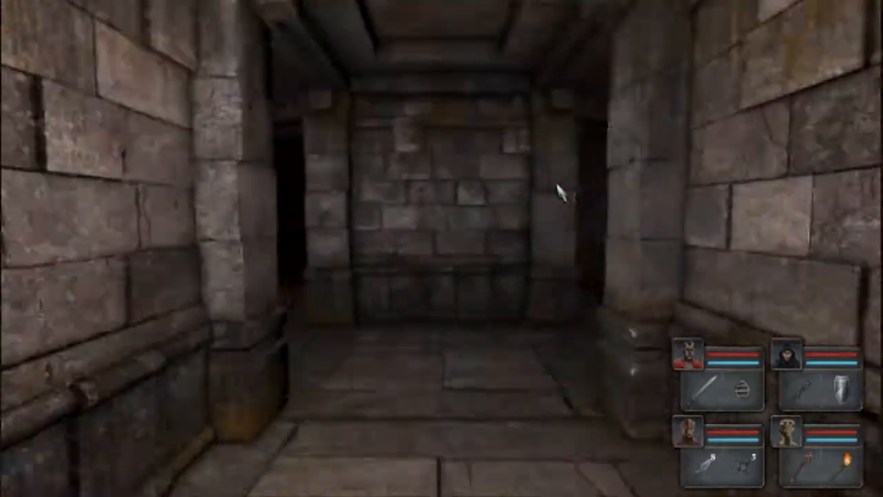
key("w")
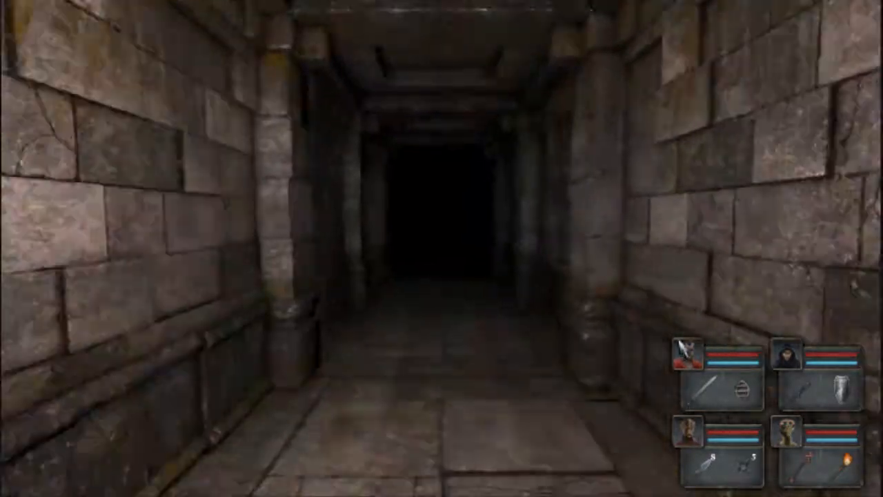
key("W")
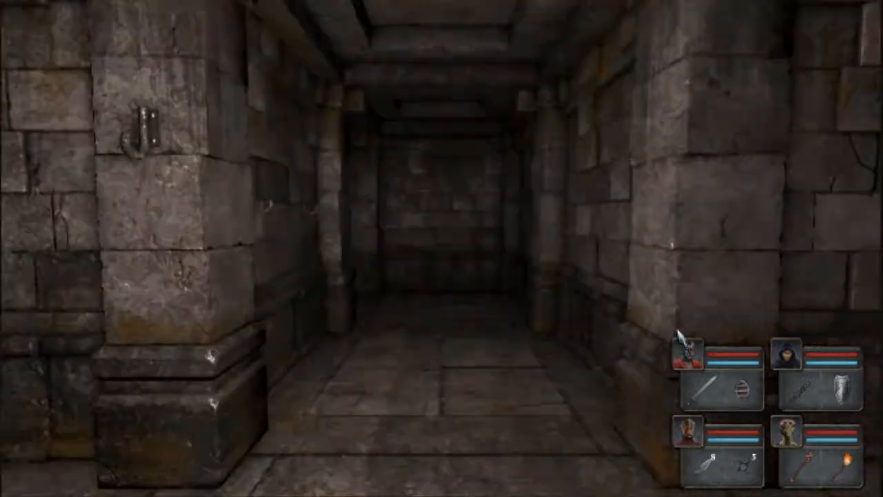
key("w")
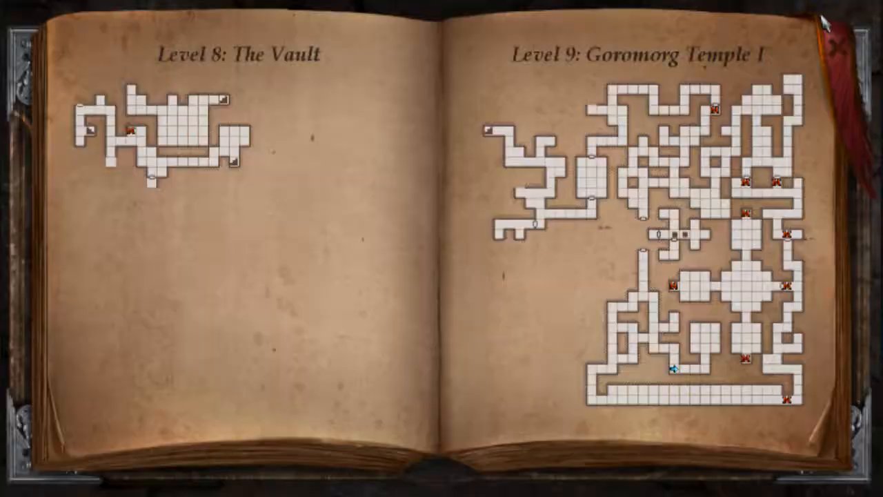
mouse_move(825, 20)
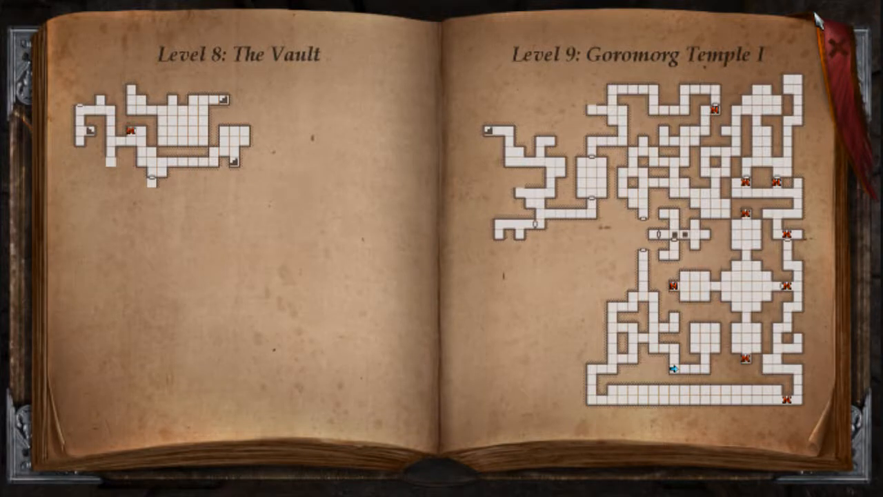
mouse_move(814, 16)
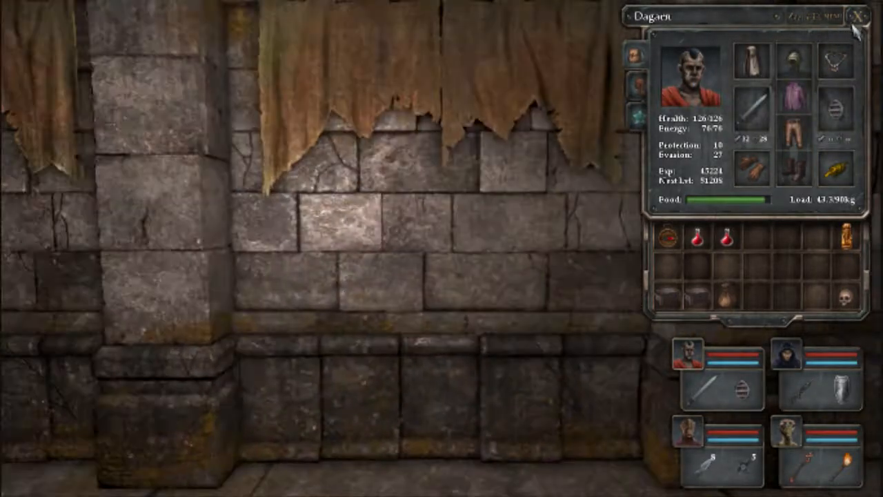
Put the character sheet away, step along the corridor and bring up the dungeon map.
left_click(857, 17)
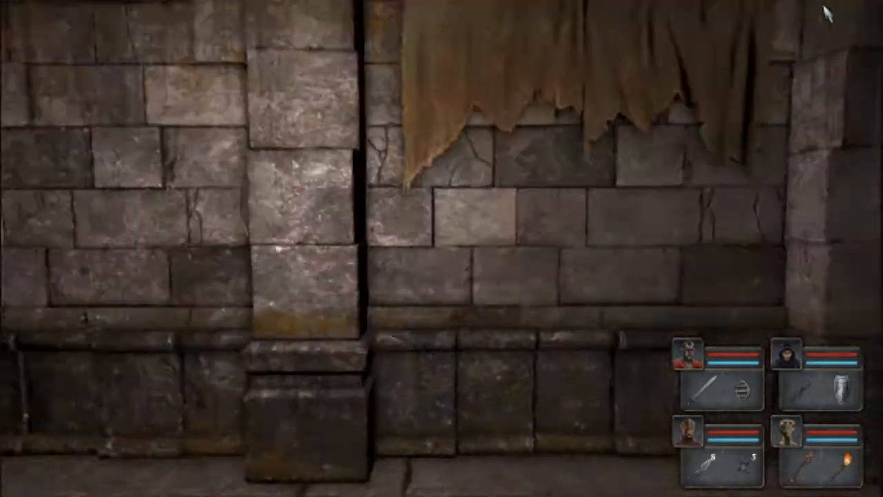
key("w")
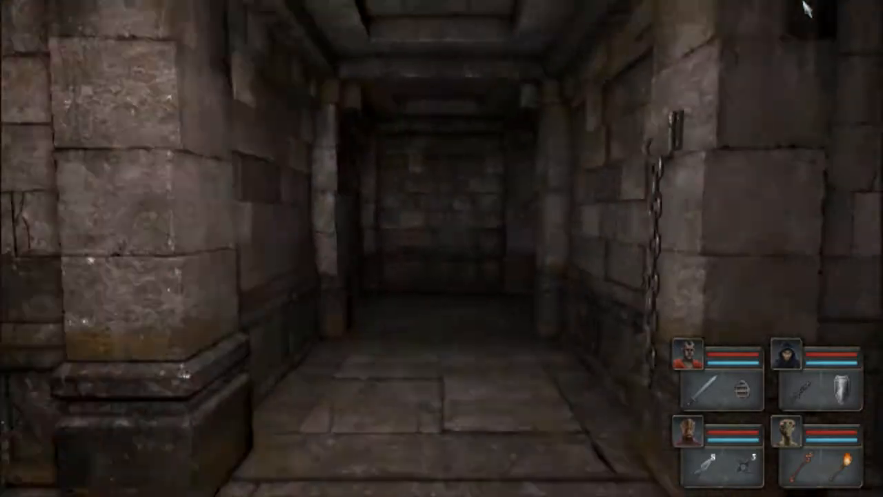
key("w")
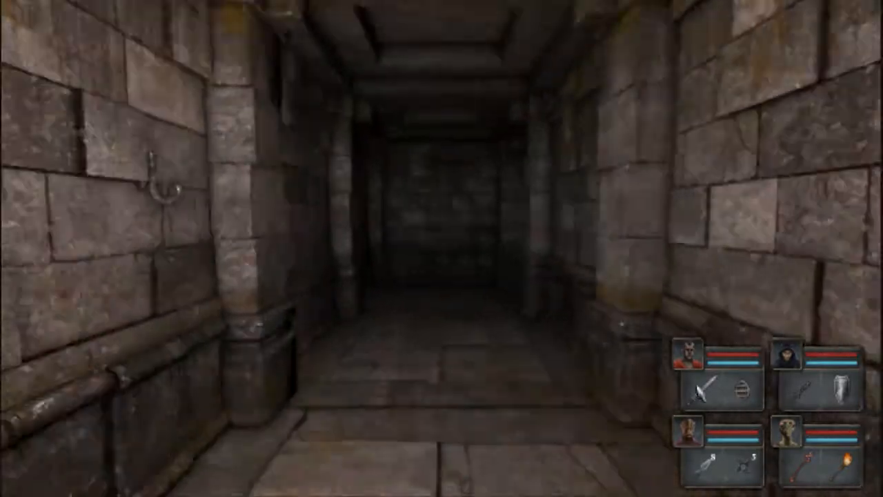
key("m")
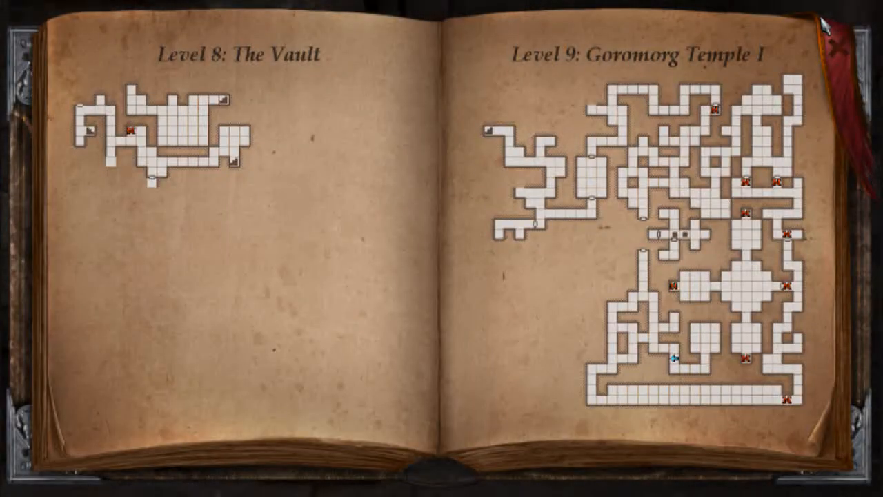
mouse_move(513, 220)
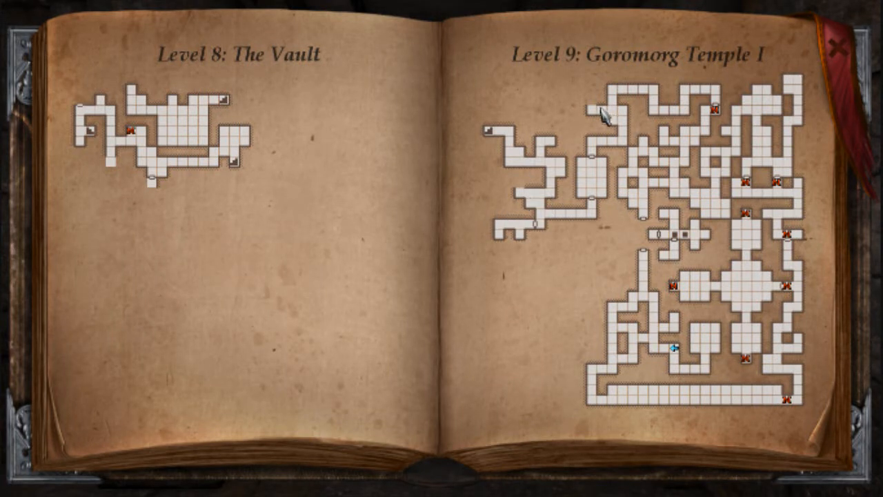
mouse_move(731, 393)
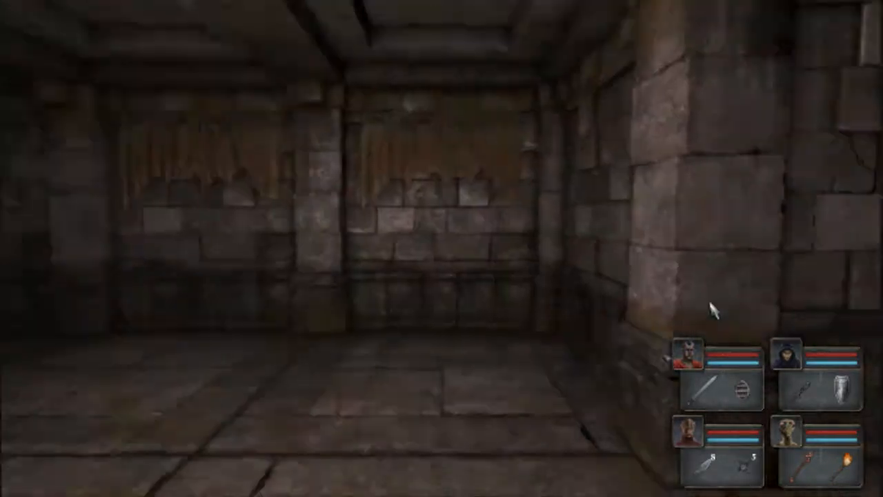
Turn past the iron-ring corridor and move into the room with the floor grate.
key("w")
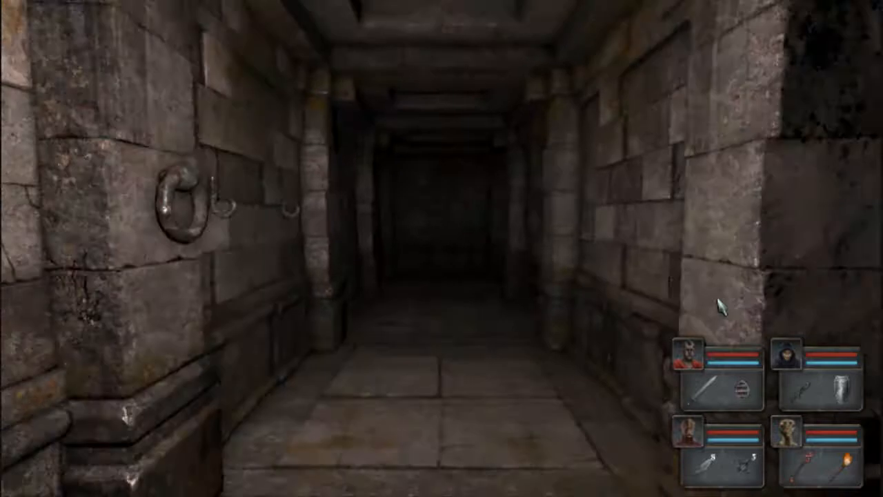
key("W")
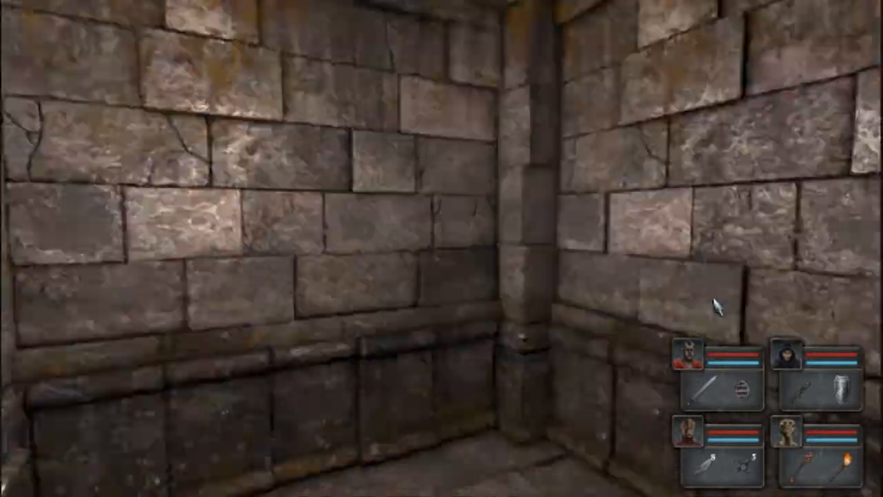
key("W")
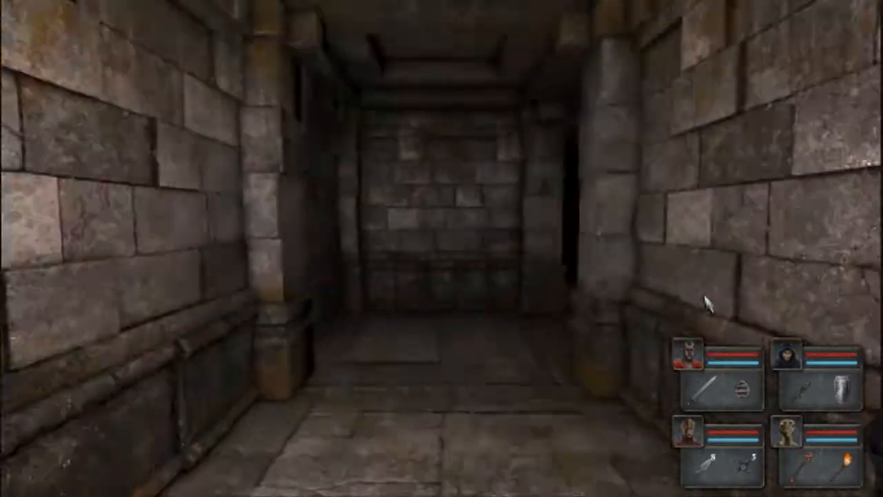
key("w")
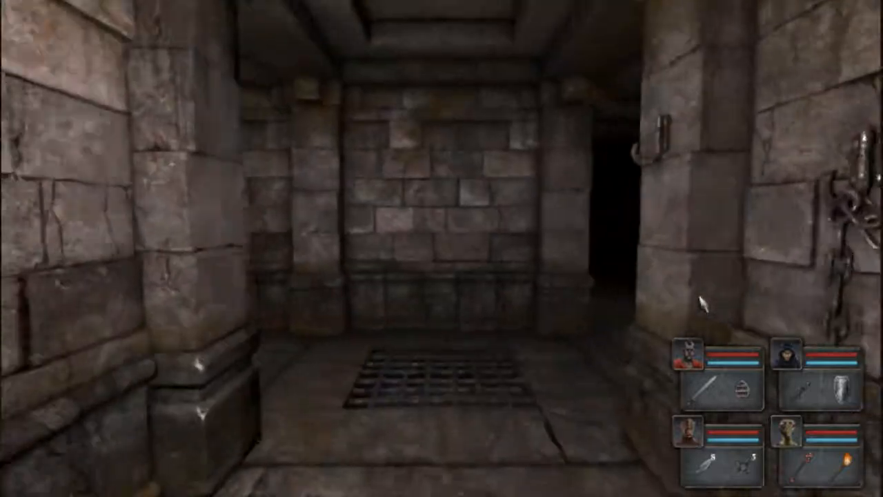
key("W")
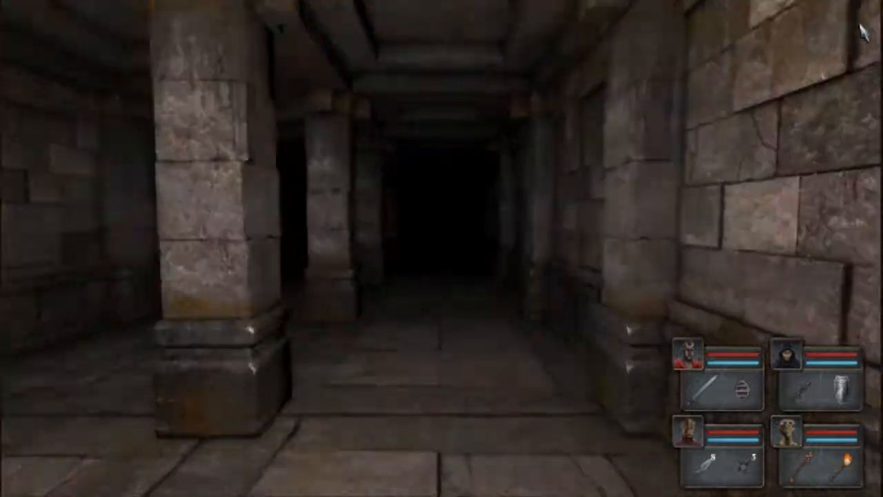
Advance through the pillared hall past the engraved wall and on down the corridor.
key("W")
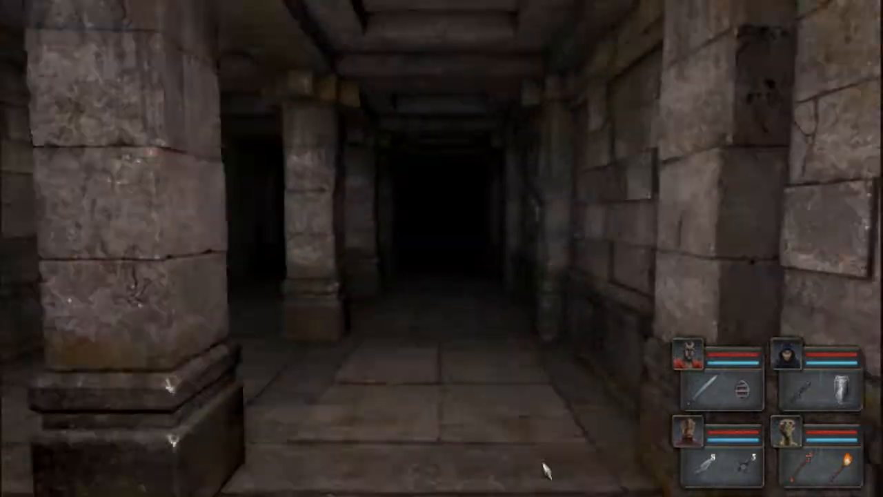
key("w")
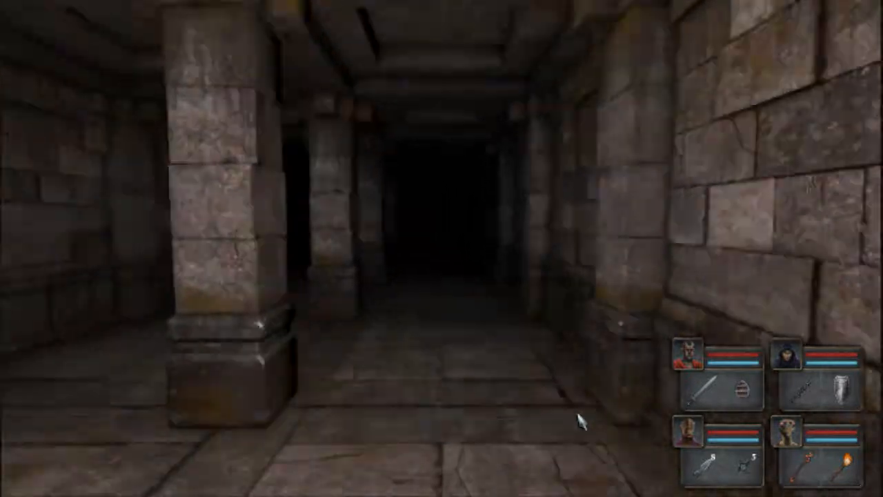
key("w")
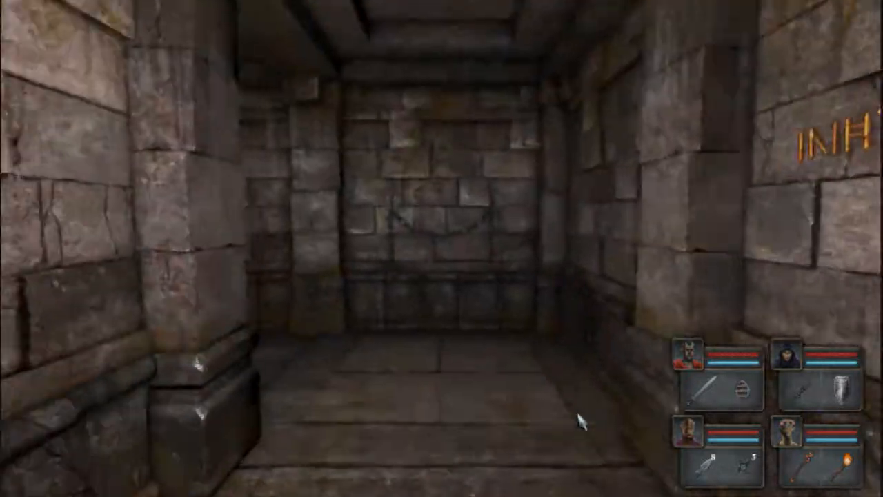
key("W")
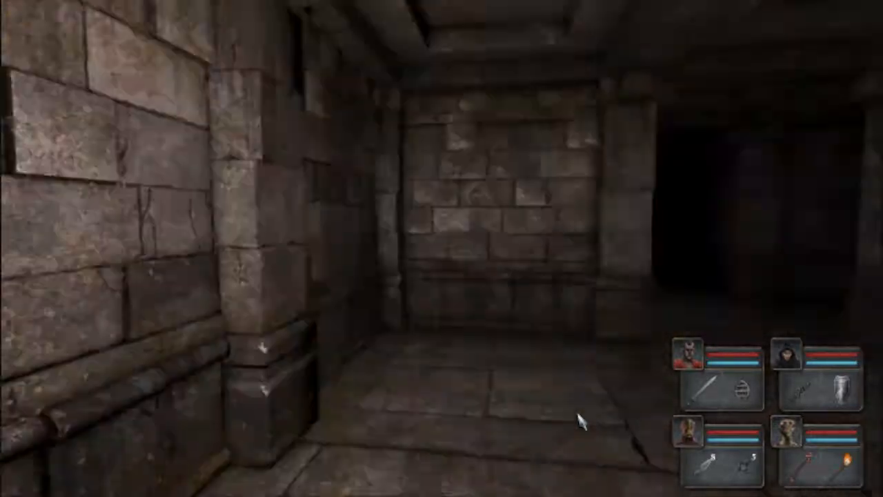
key("w")
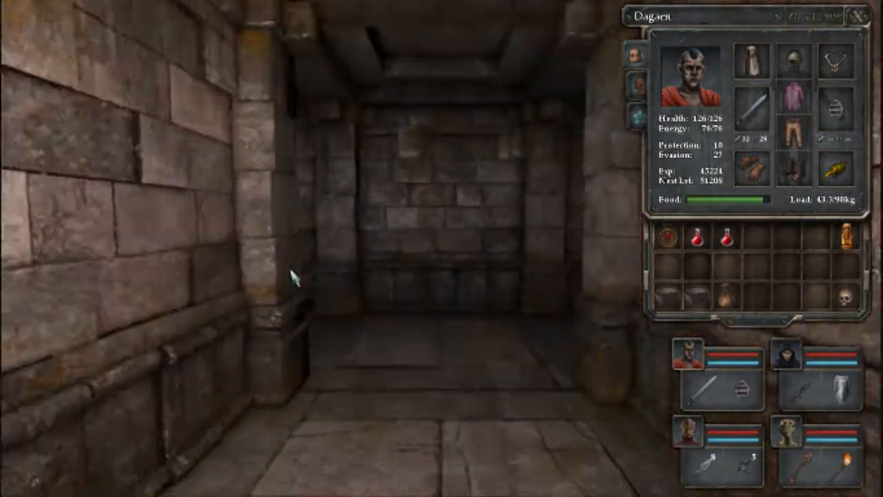
Move onward through the corridor toward the lit room where the lizard creatures wait.
key("W")
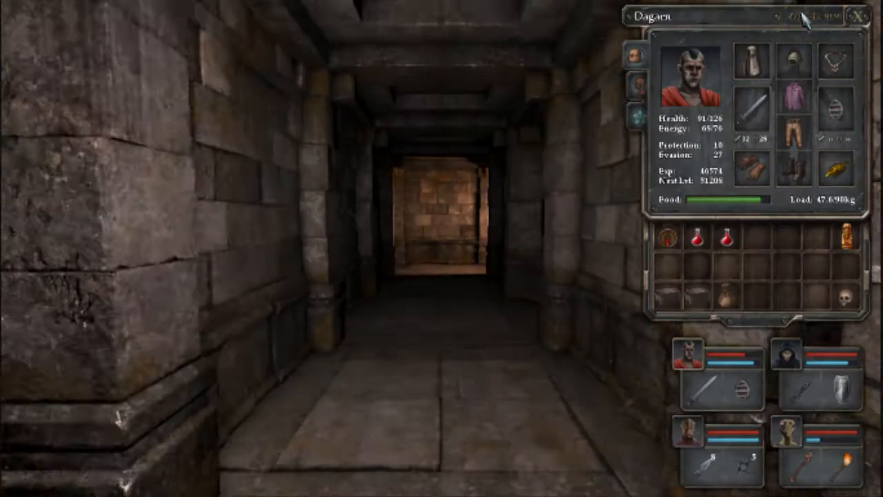
key("W")
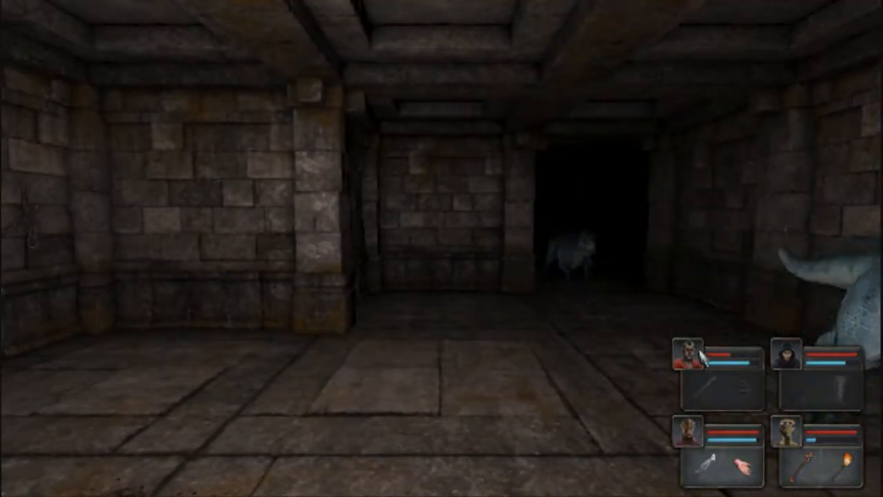
Strike down the approaching lizard creature and bring up the hooded rogue's inventory sheet.
left_click(690, 356)
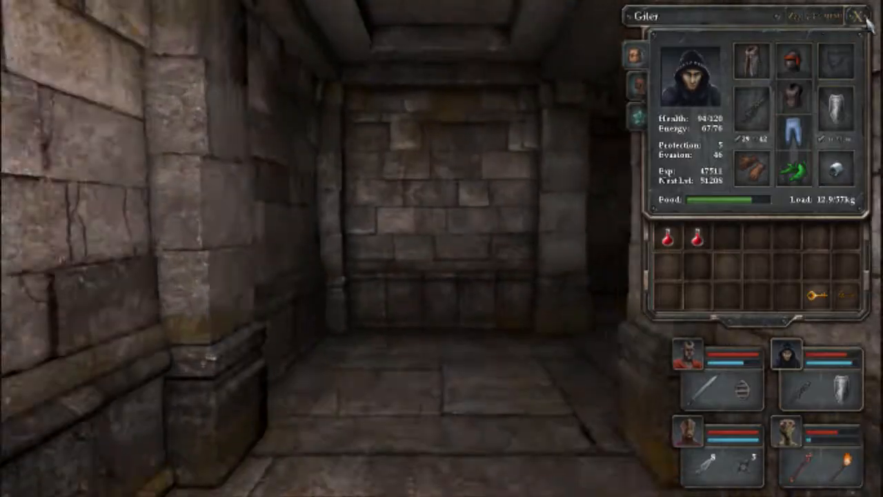
left_click(863, 16)
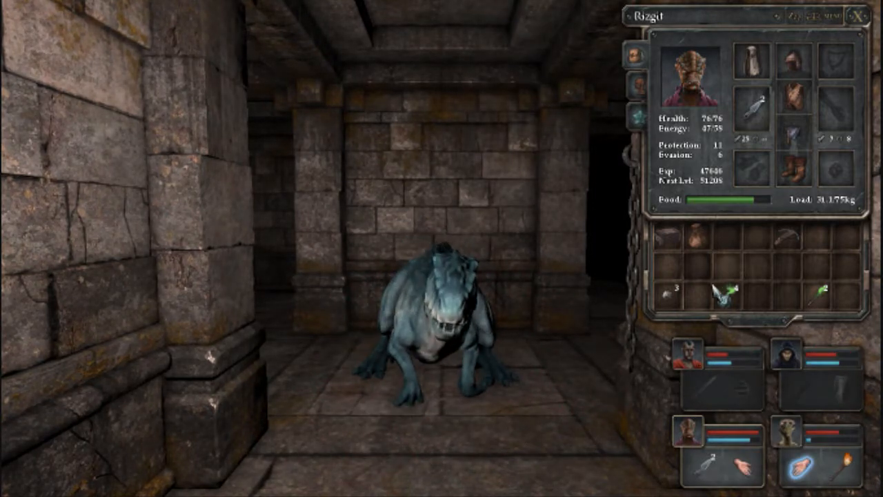
left_click(803, 356)
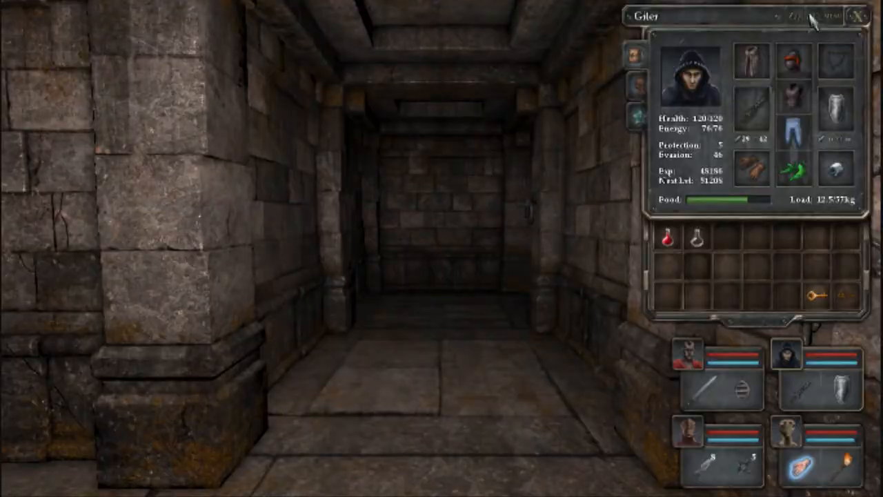
Review the fighter's gear, turn toward the side passage, and close the inventory facing the iron ring.
left_click(857, 15)
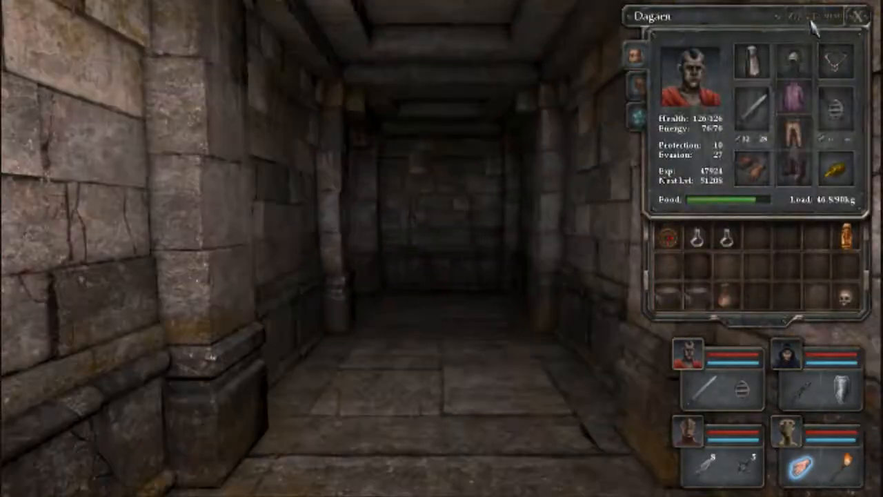
key("w")
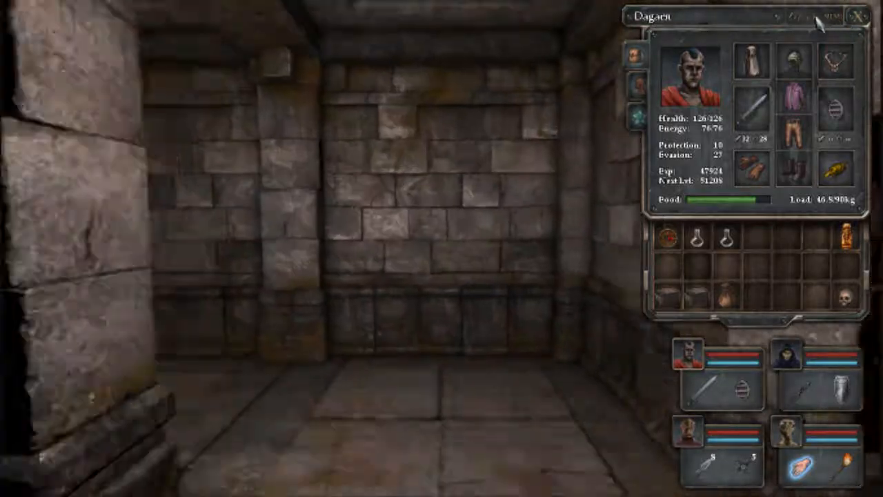
key("w")
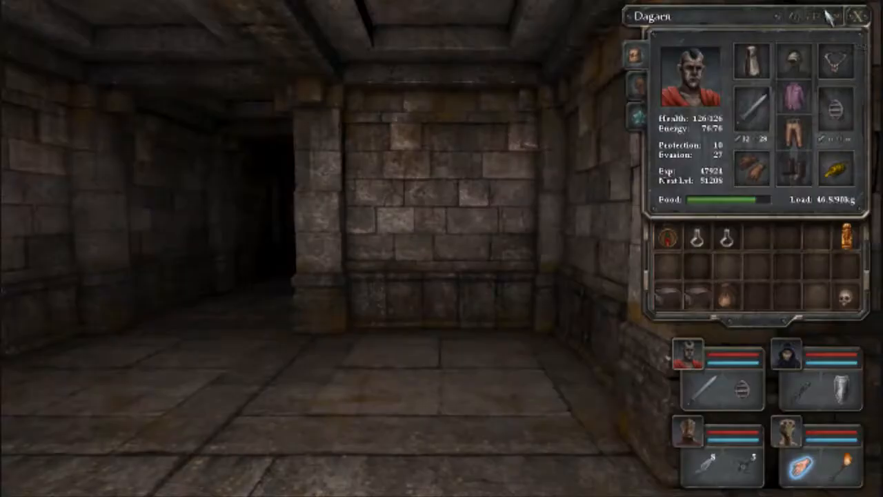
left_click(857, 17)
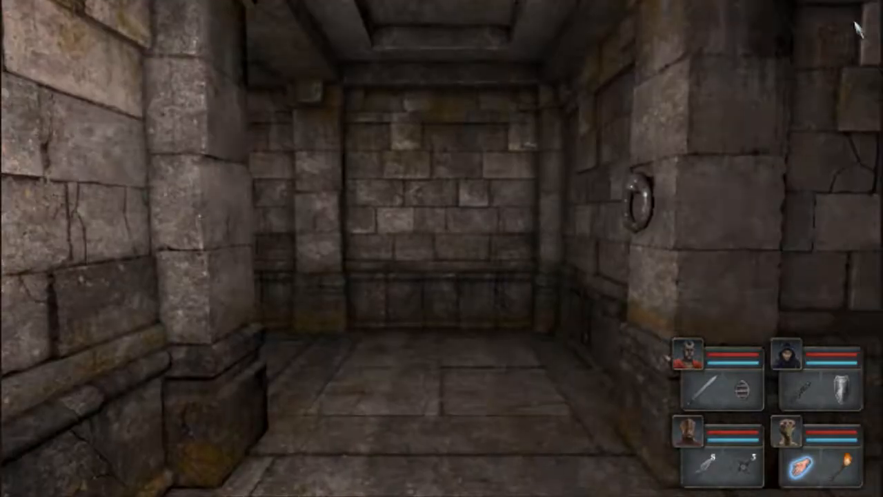
Turn away from the ring wall and step into the alcove beside the hanging chain.
key("w")
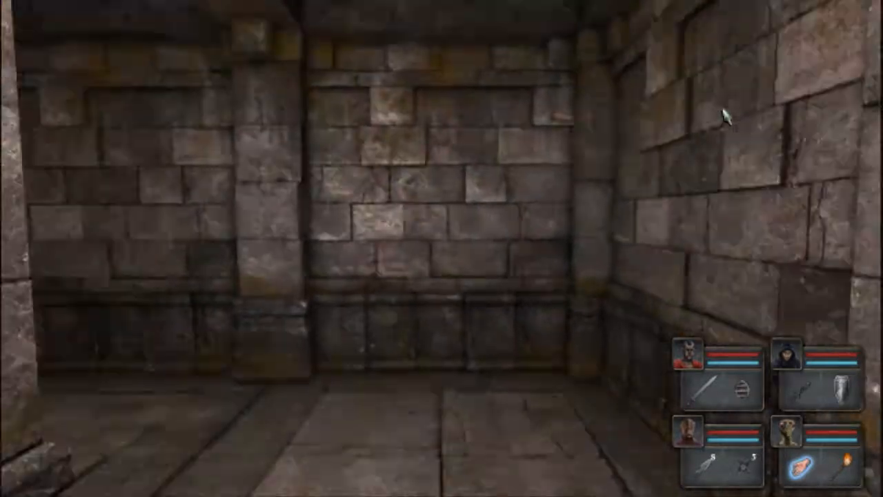
key("w")
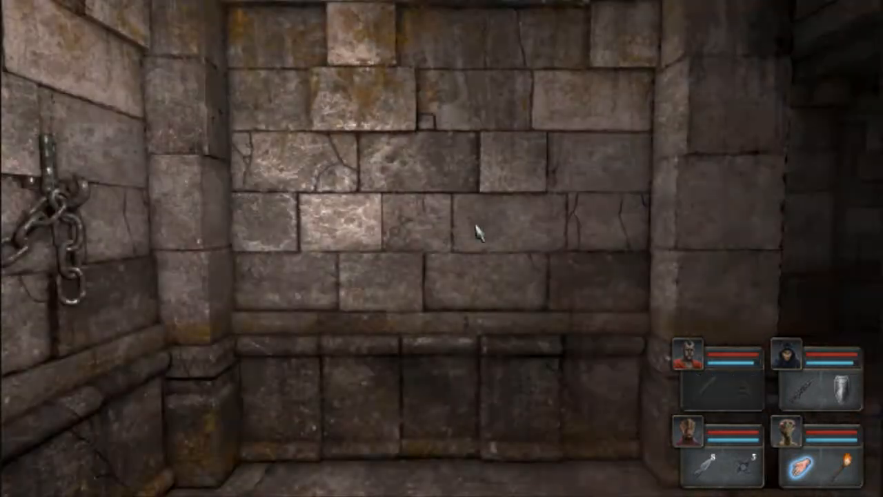
Walk to the hidden spot by the fireplace room to trigger Secret Found, then save under the Lets Play description.
key("w")
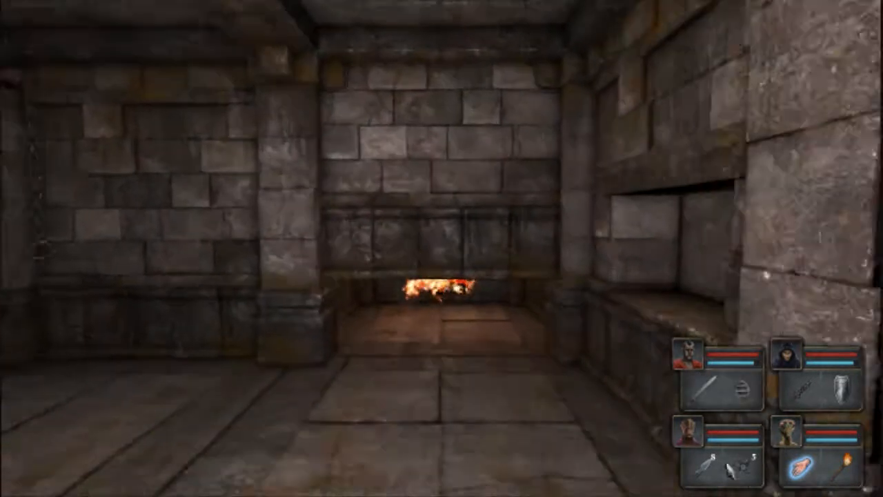
key("w")
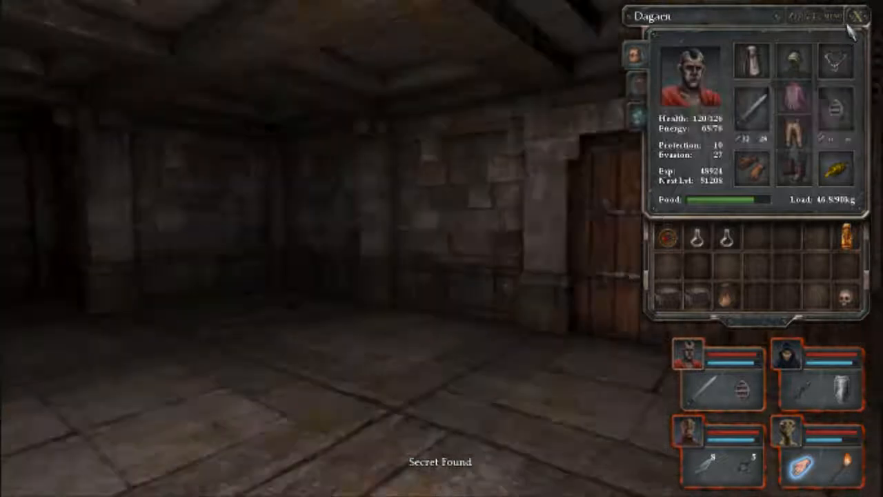
left_click(857, 17)
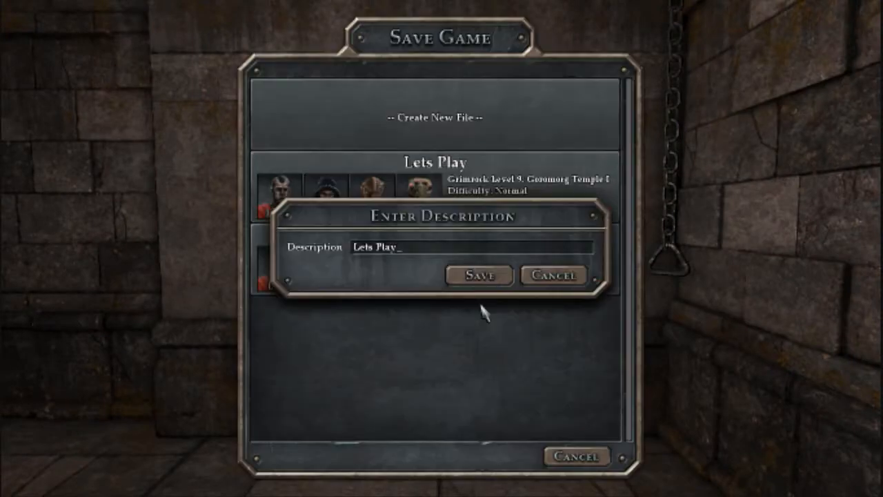
left_click(477, 274)
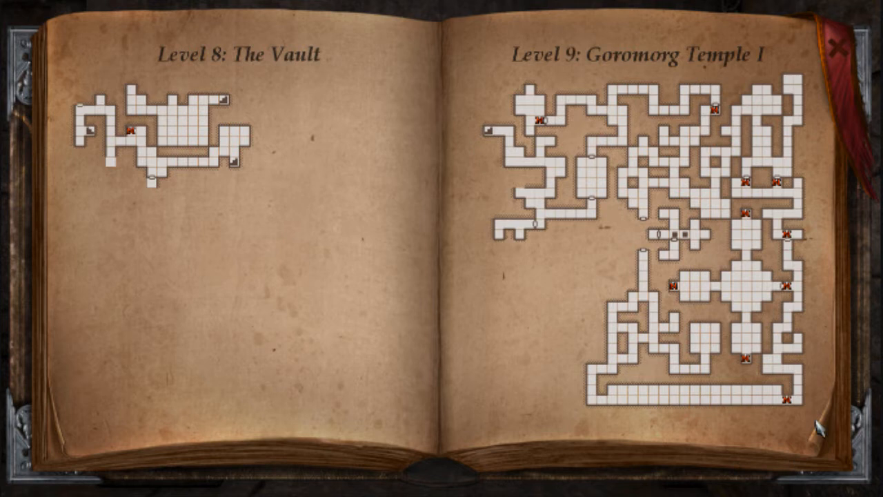
mouse_move(610, 128)
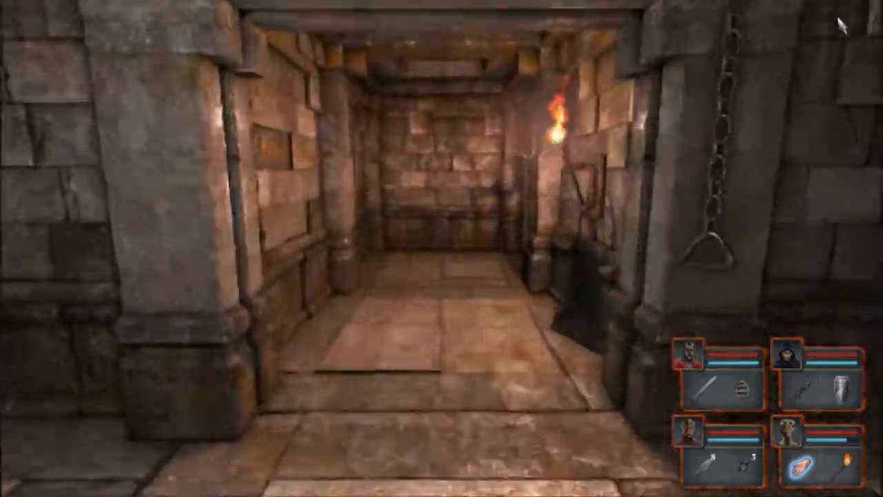
Check a champion's pack holding Pitroot Bread, then close it and resume down the chain-flanked corridor.
left_click(704, 354)
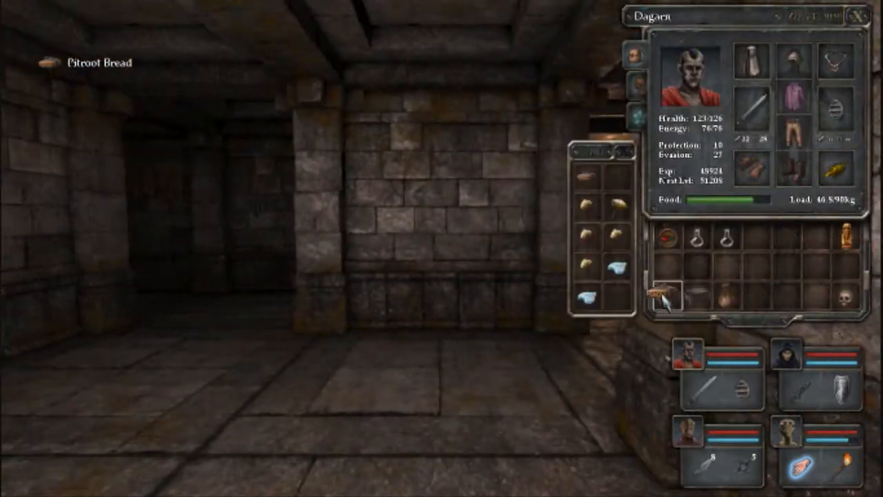
key("w")
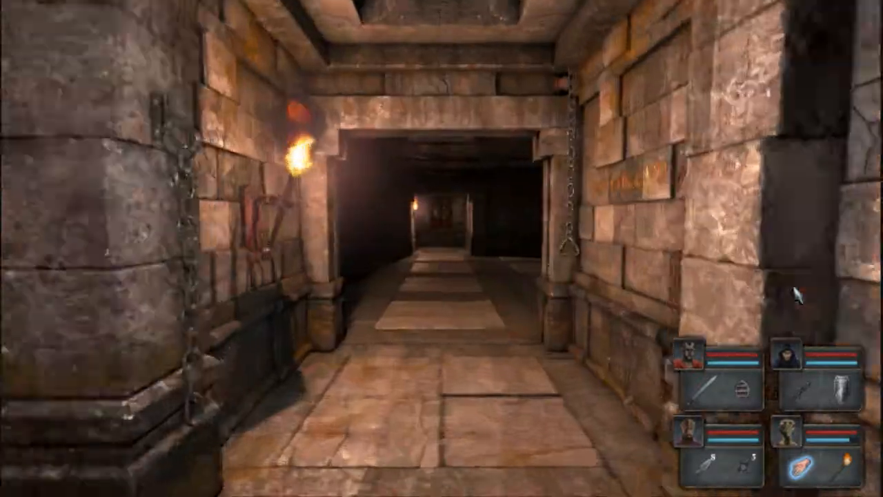
Advance through the lit doorway to the dead end and save the game over the Lets Play slot.
key("w")
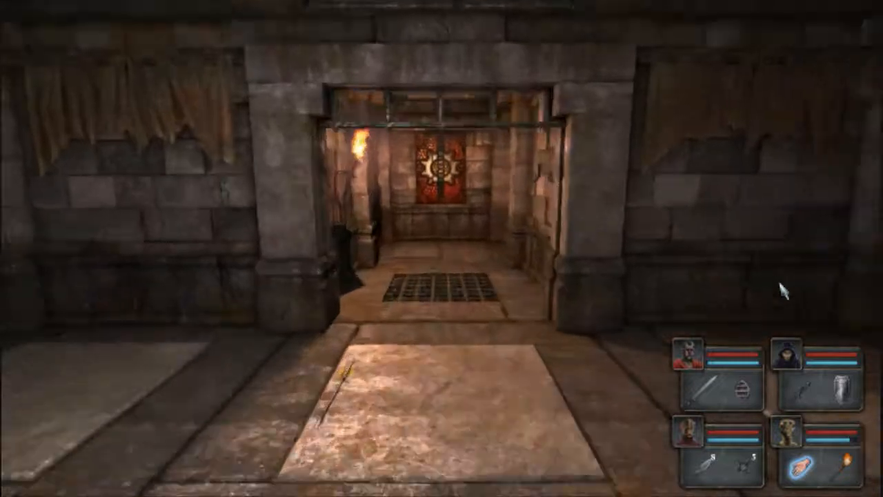
key("w")
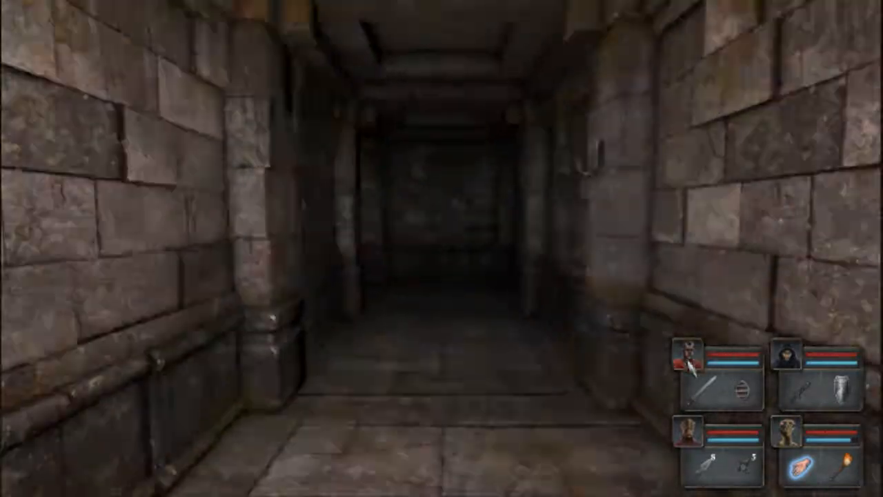
key("w")
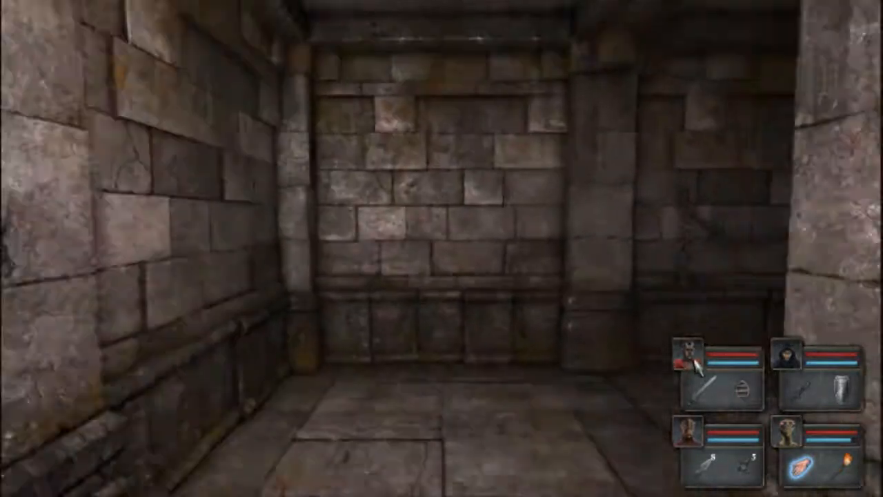
key("w")
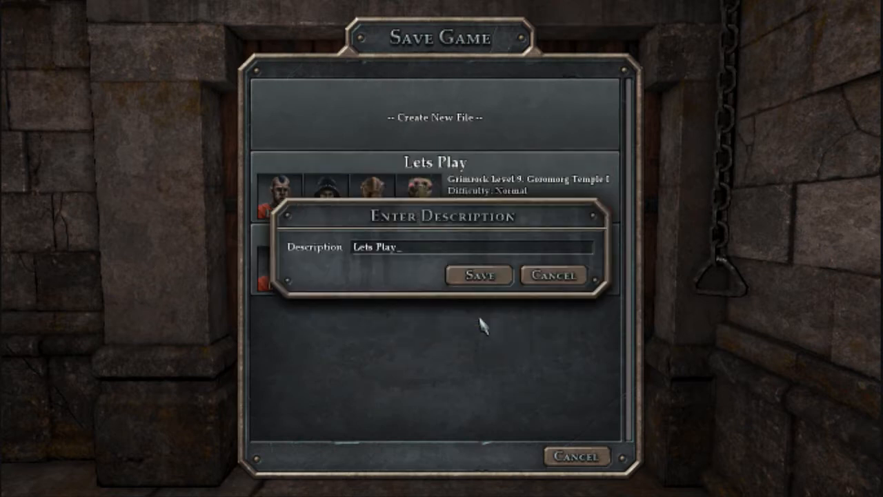
left_click(478, 274)
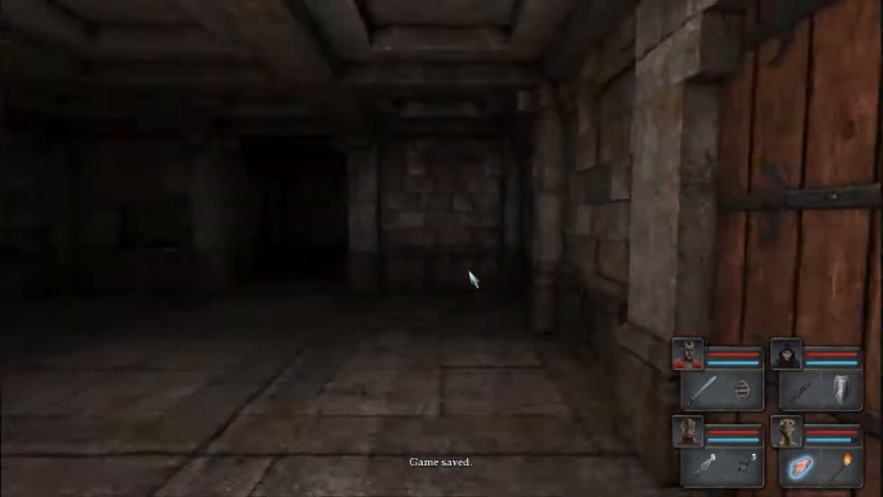